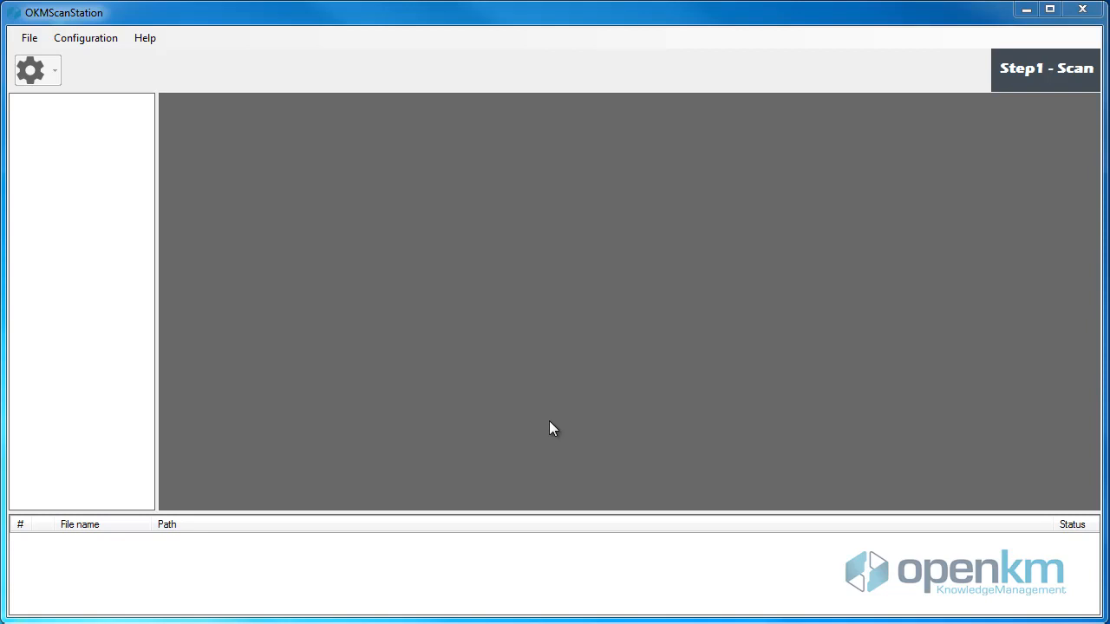
mouse_move(403, 327)
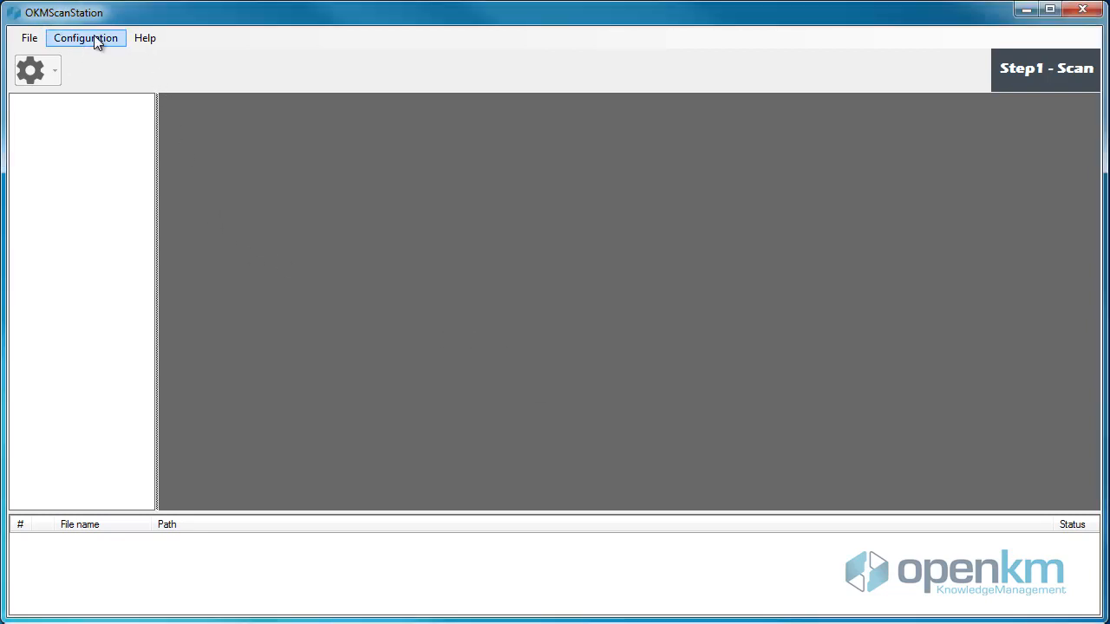
- Review and accept the server connection settings
left_click(85, 38)
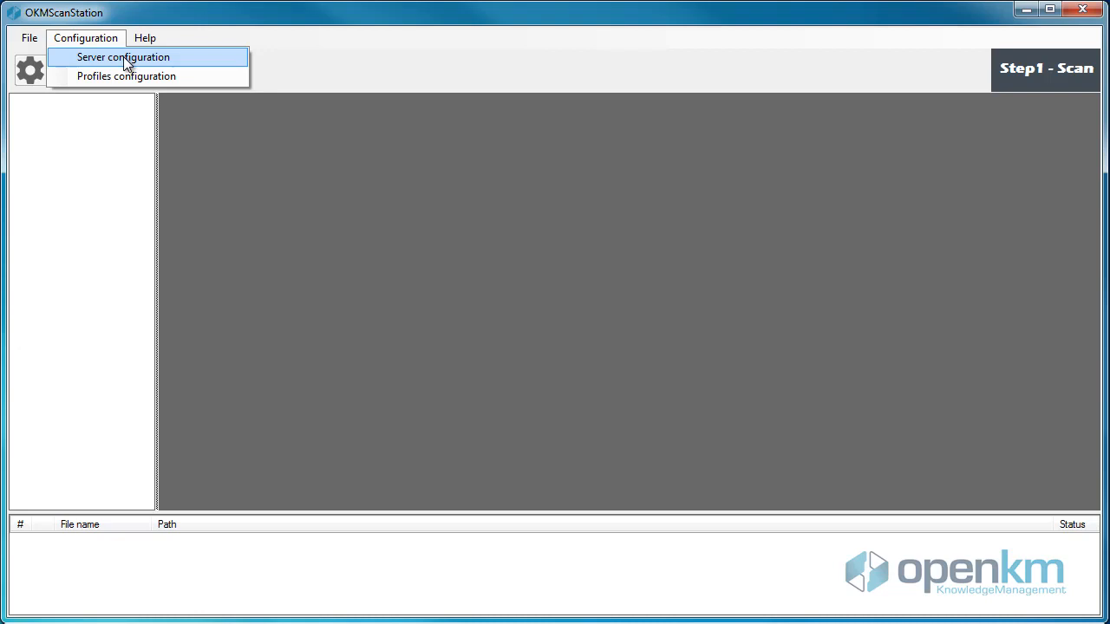
left_click(123, 56)
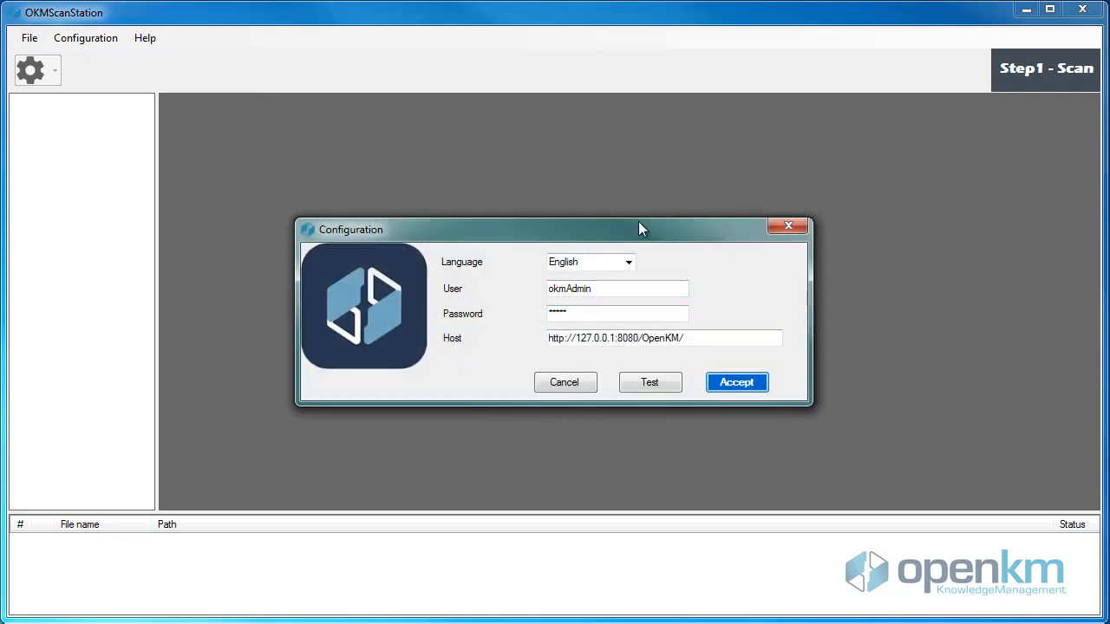
left_click(649, 382)
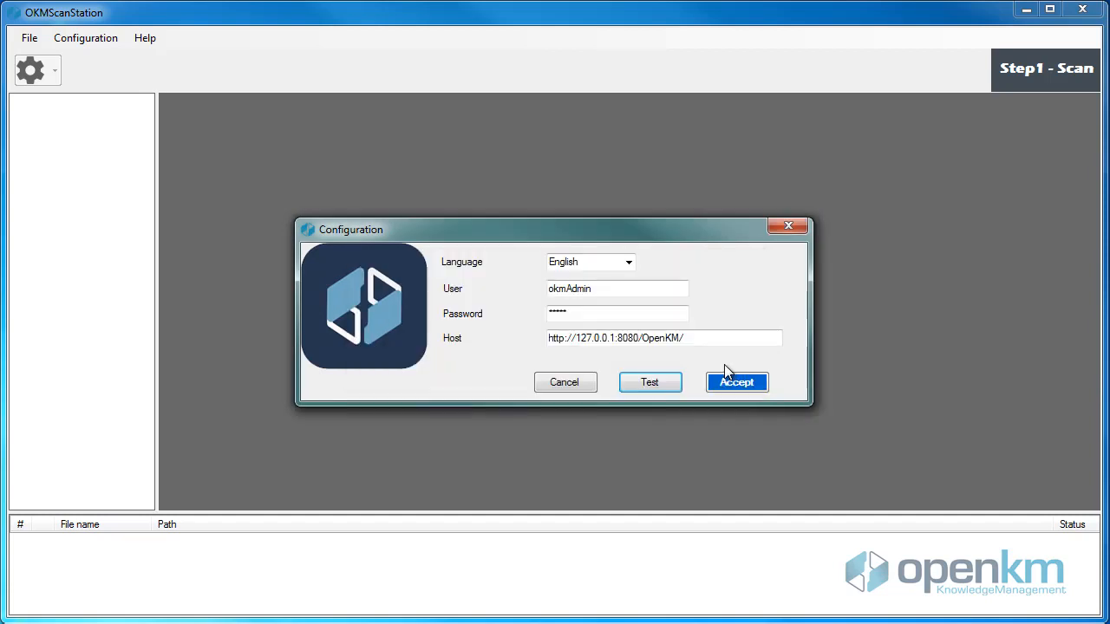
left_click(736, 382)
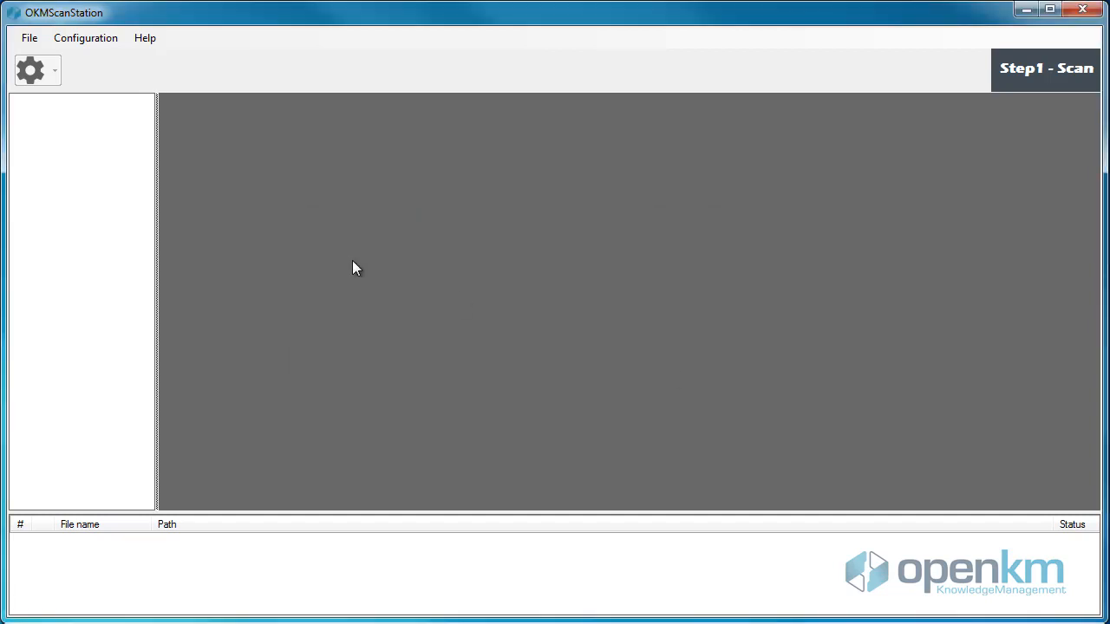
- Start a new scanning profile named Brochures
left_click(85, 38)
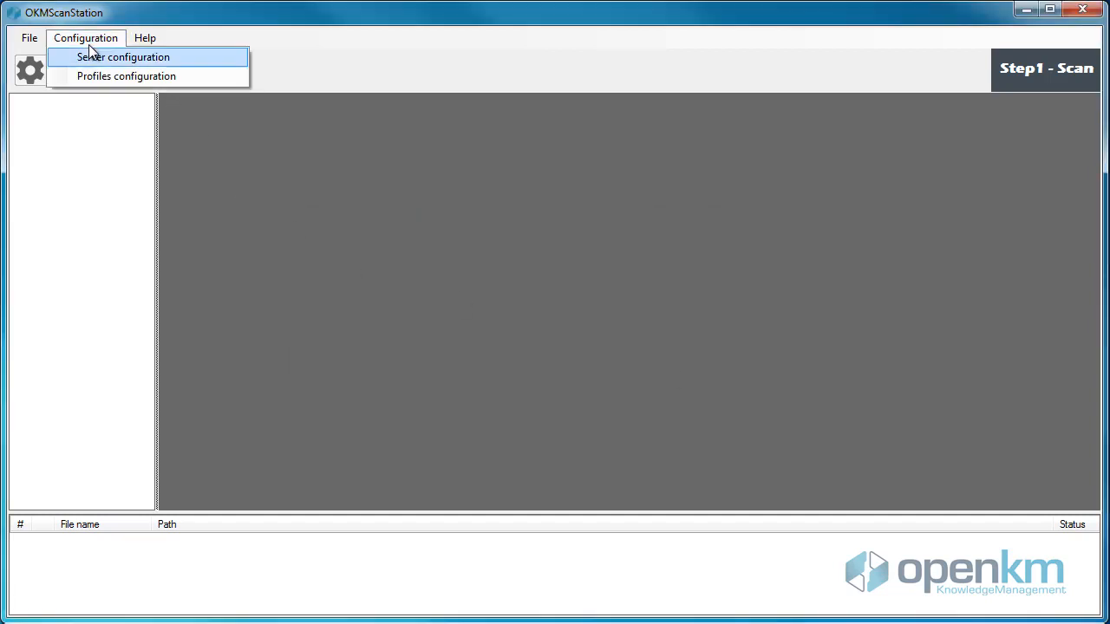
mouse_move(125, 76)
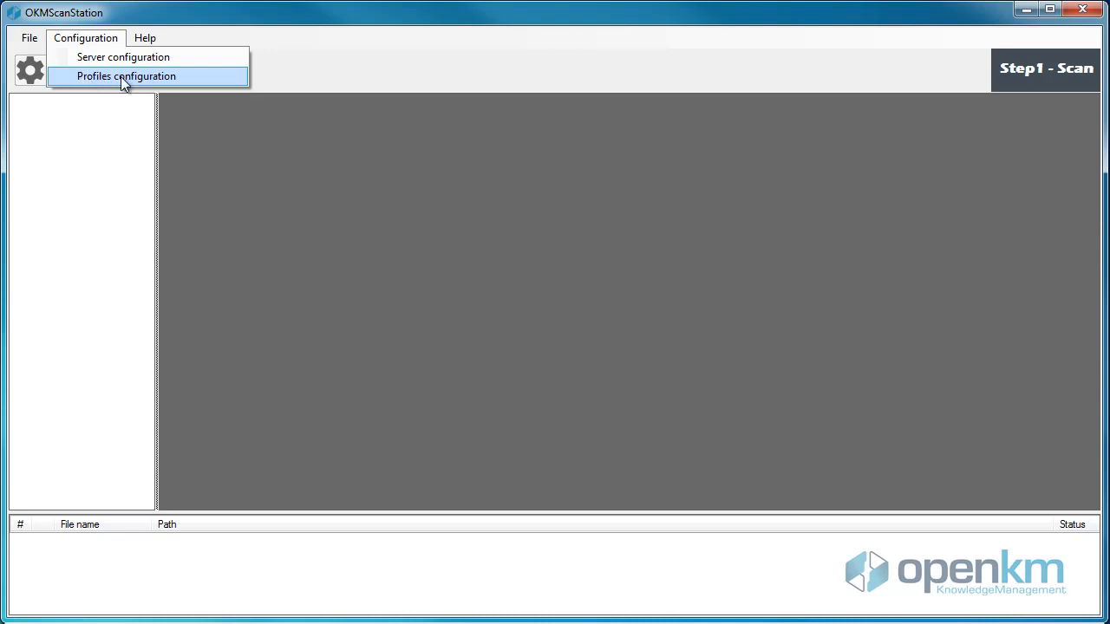
left_click(126, 76)
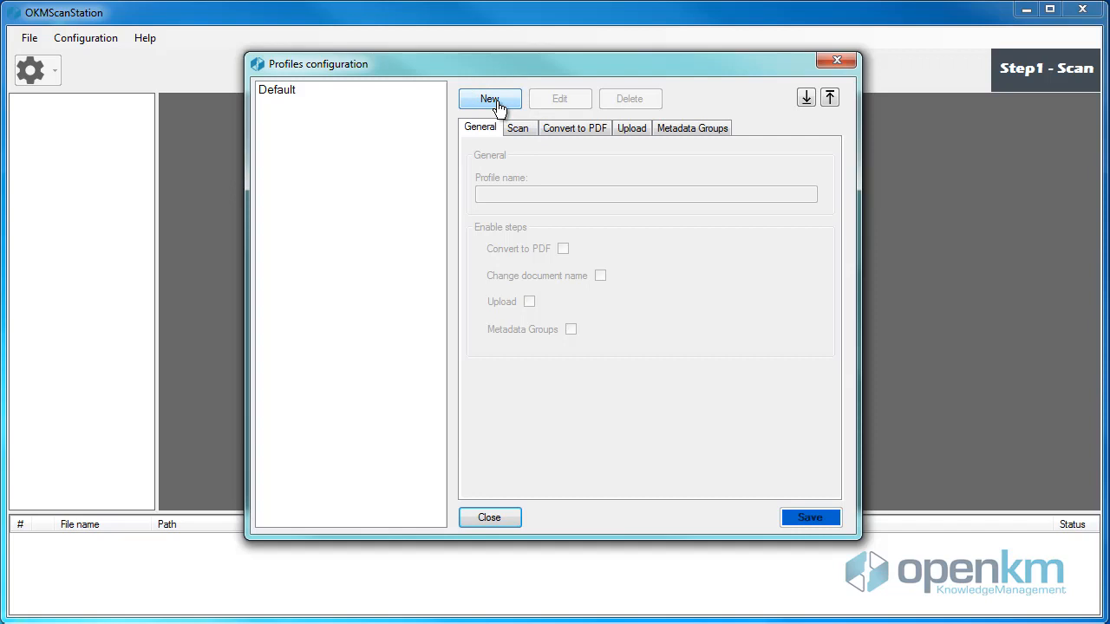
left_click(489, 97)
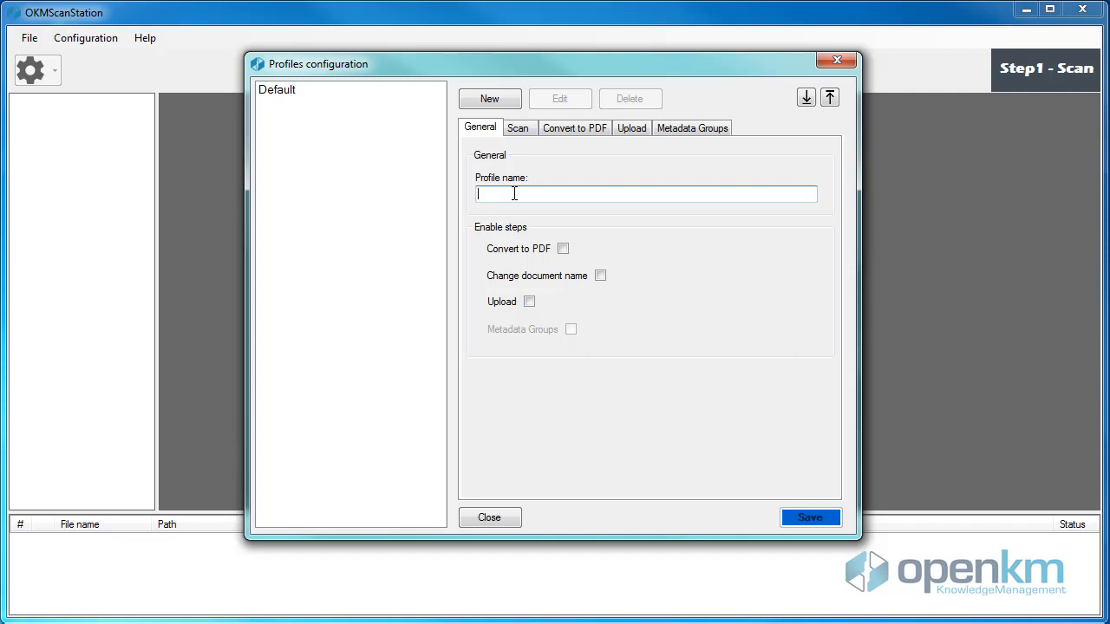
type("Brochures")
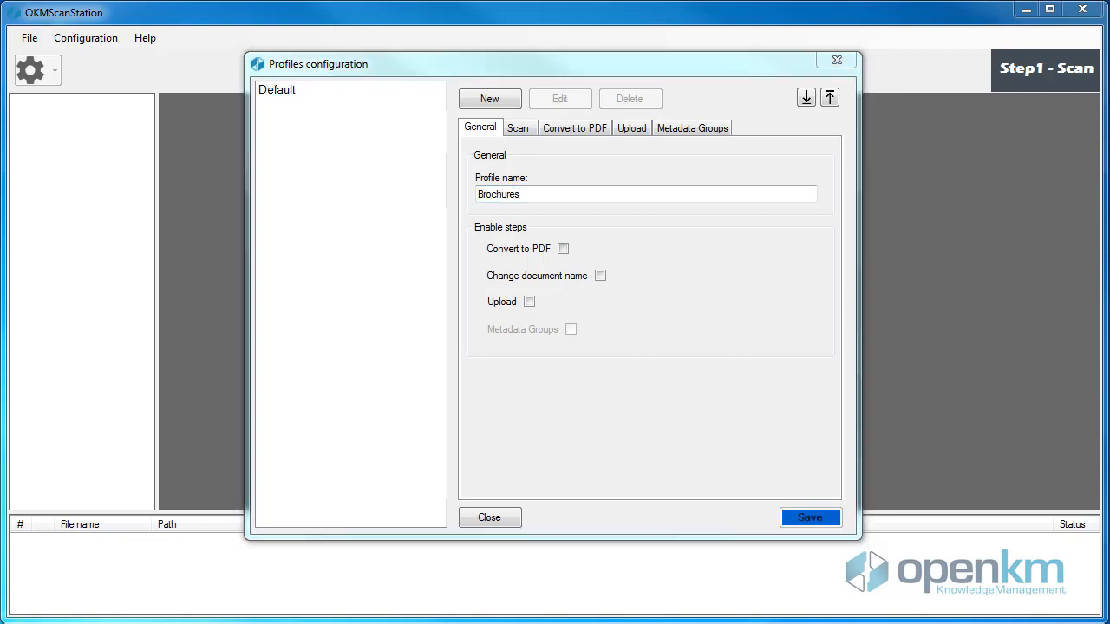
mouse_move(640, 371)
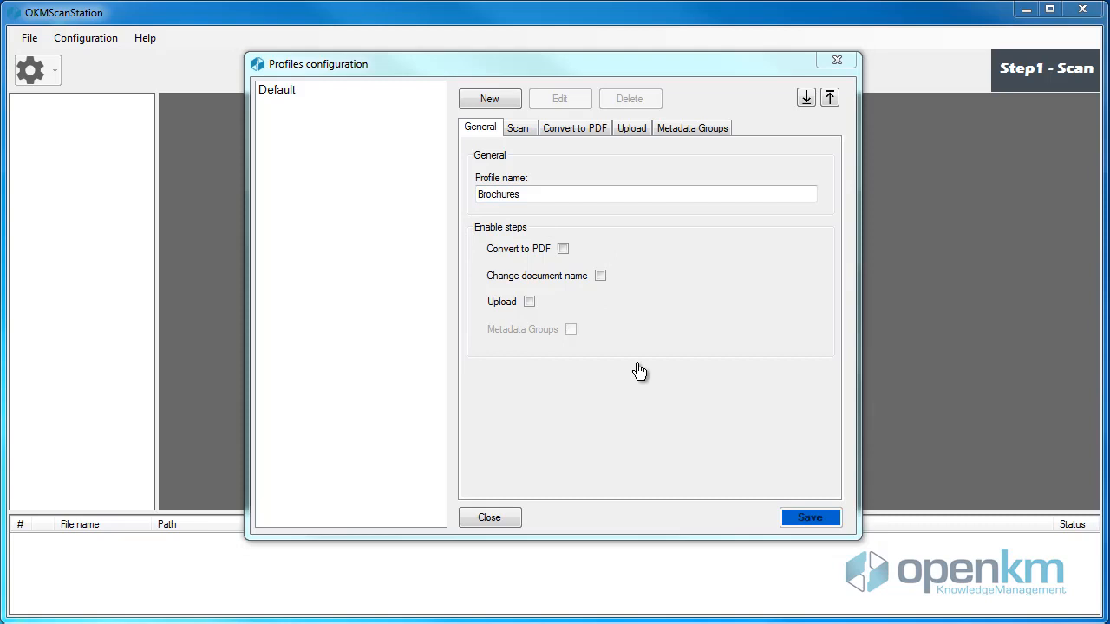
mouse_move(589, 331)
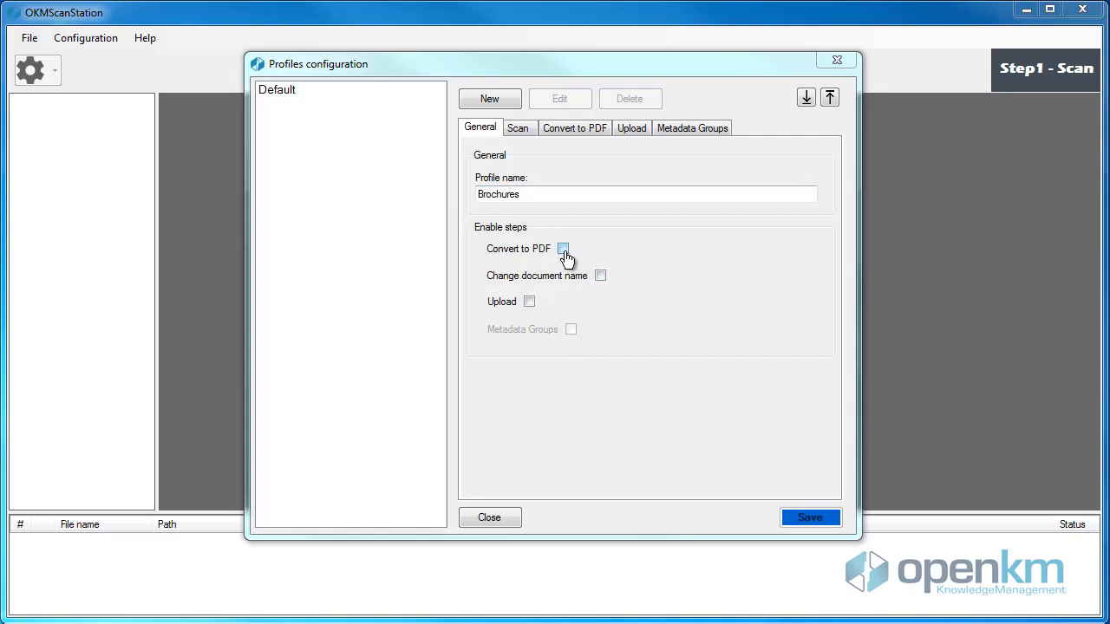
- Enable the Convert to PDF, Change document name, Upload and Metadata Groups steps
left_click(600, 276)
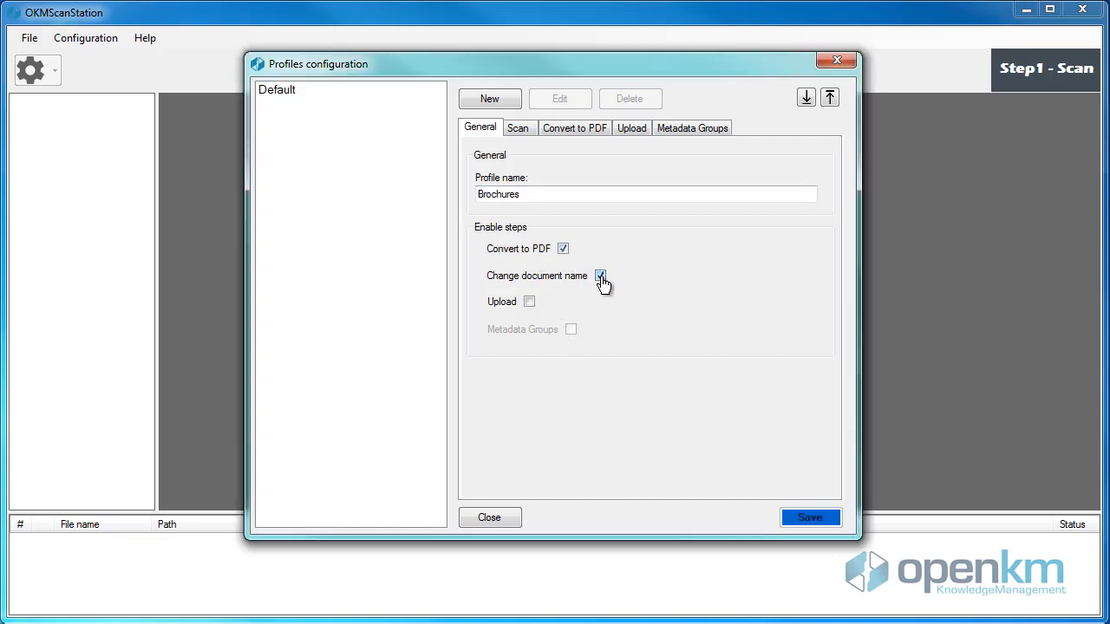
left_click(600, 275)
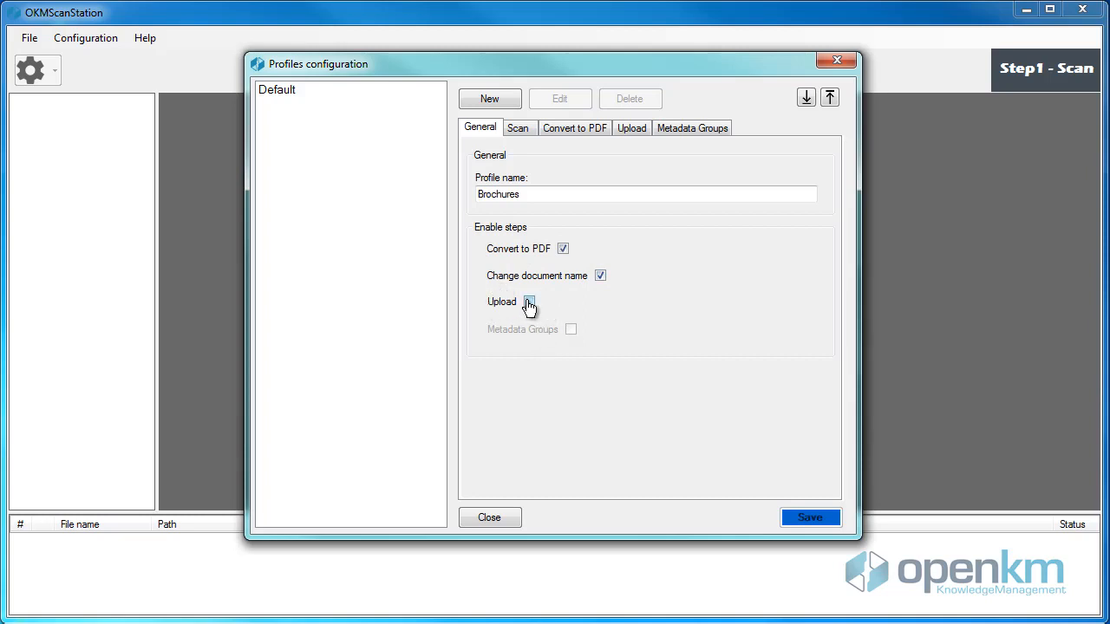
left_click(528, 301)
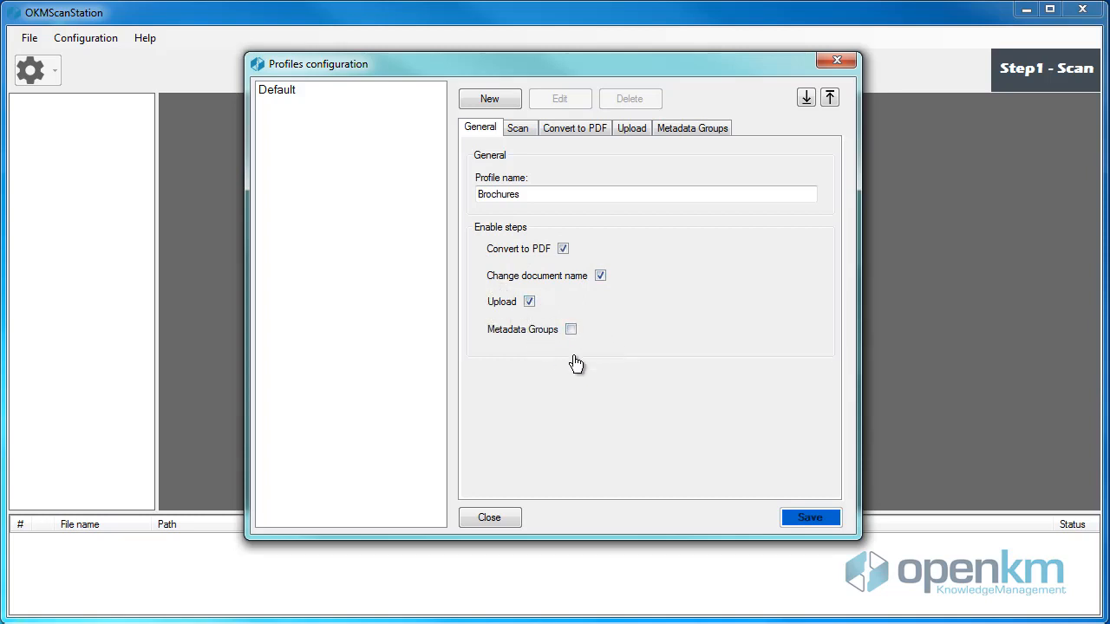
left_click(570, 329)
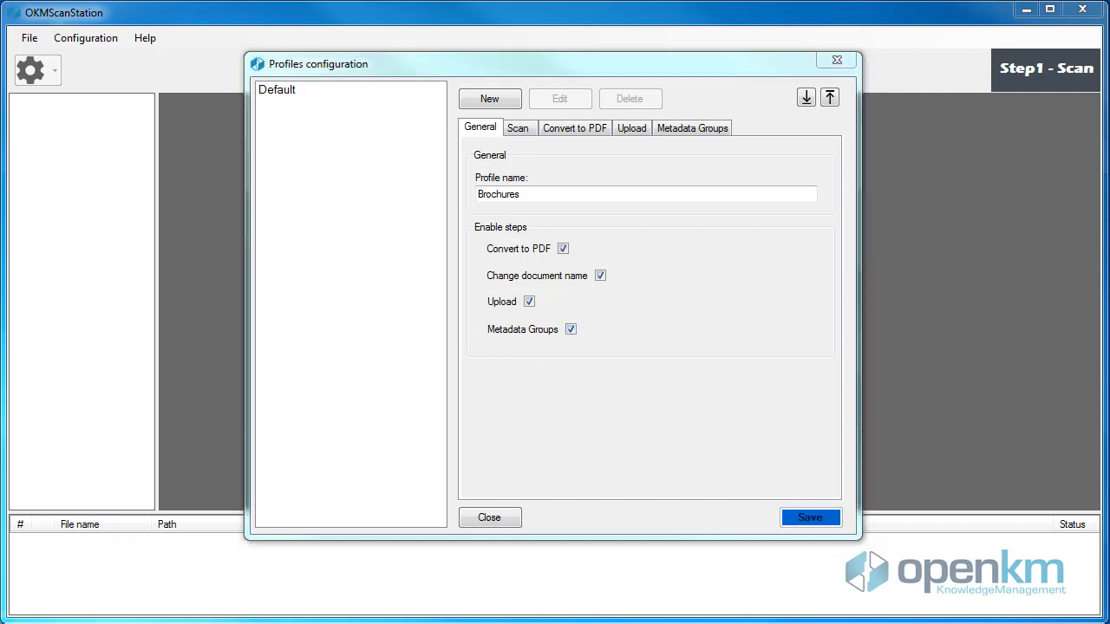
- Set the profile to scan with the TWAIN driver and the EPSON L4150 Series scanner
left_click(517, 128)
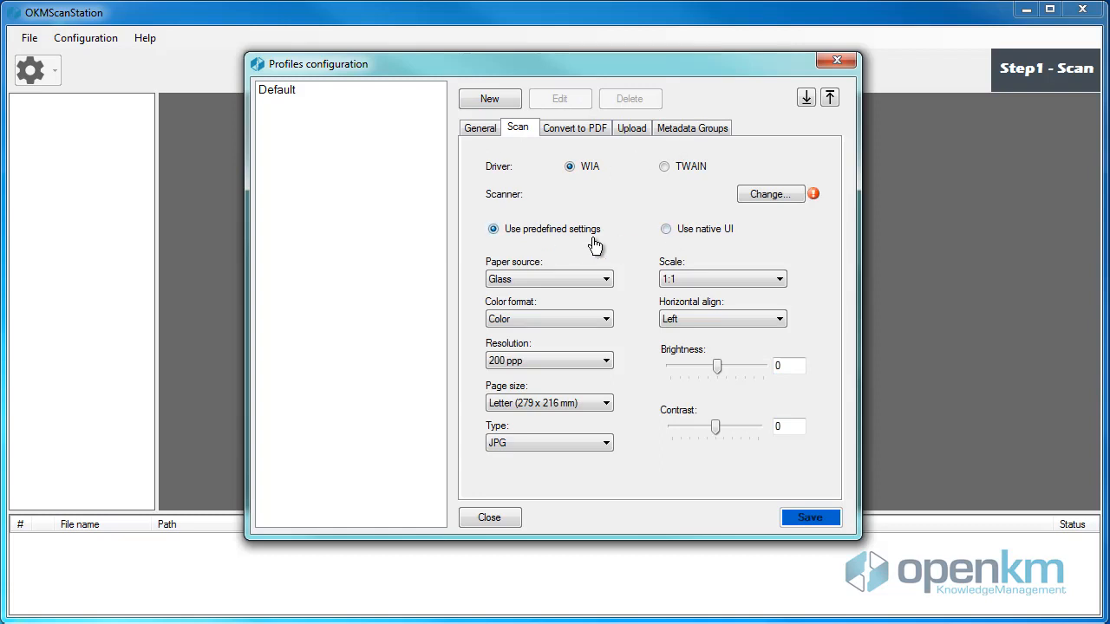
left_click(664, 165)
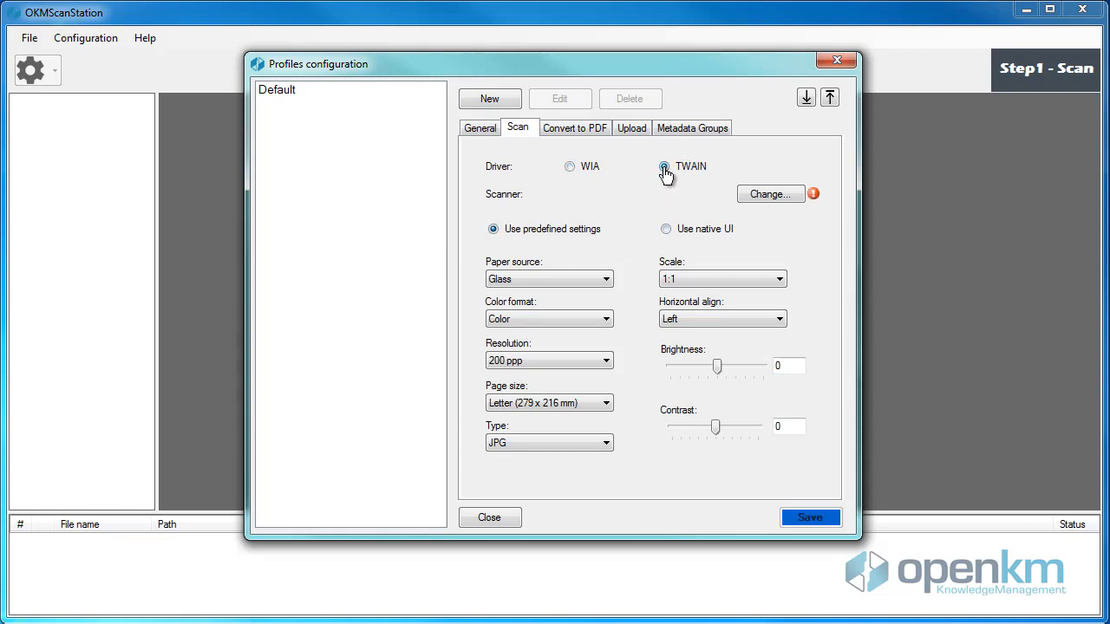
left_click(664, 165)
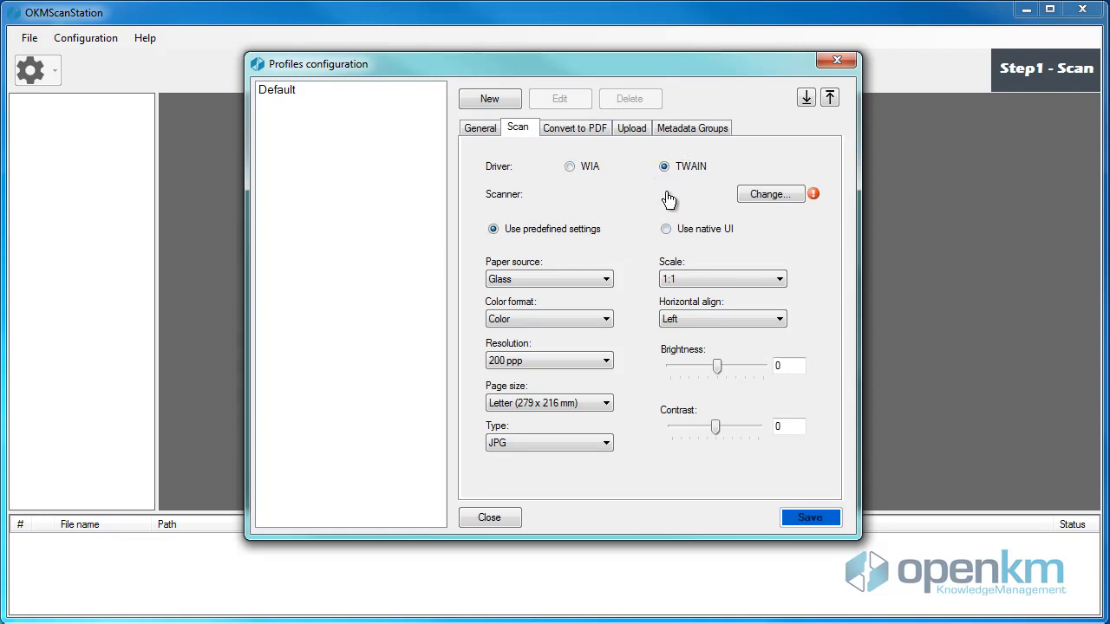
left_click(769, 193)
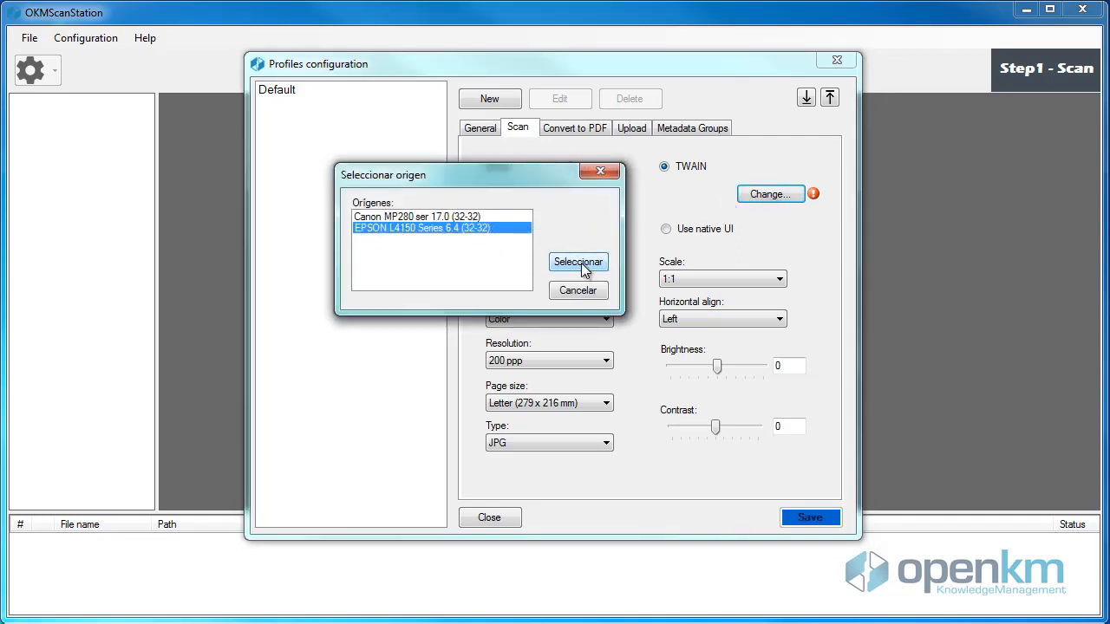
left_click(578, 261)
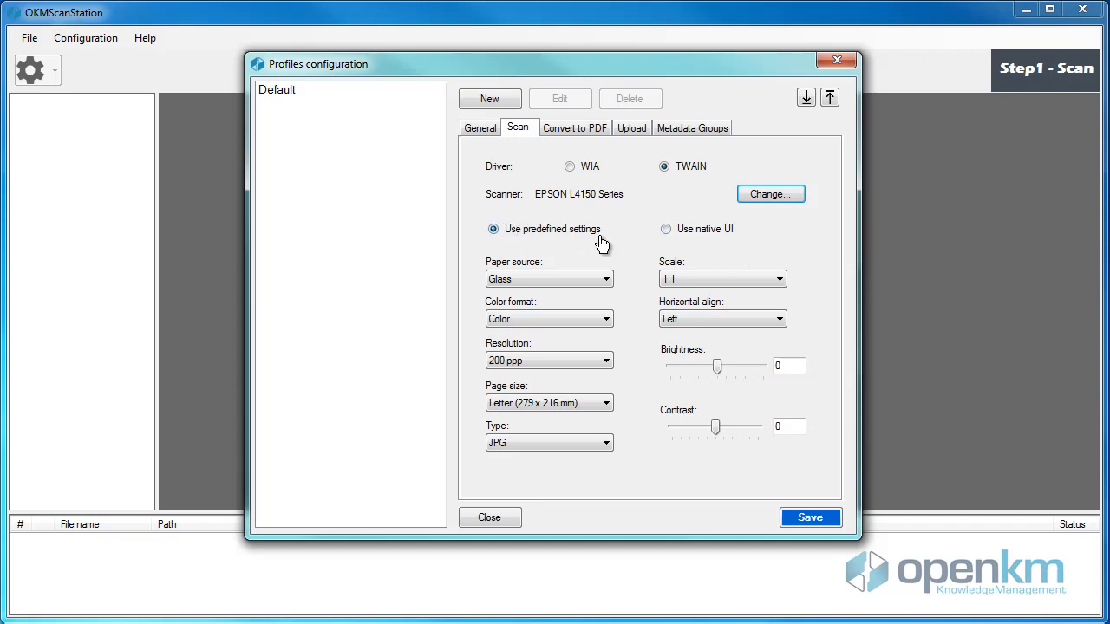
mouse_move(498, 408)
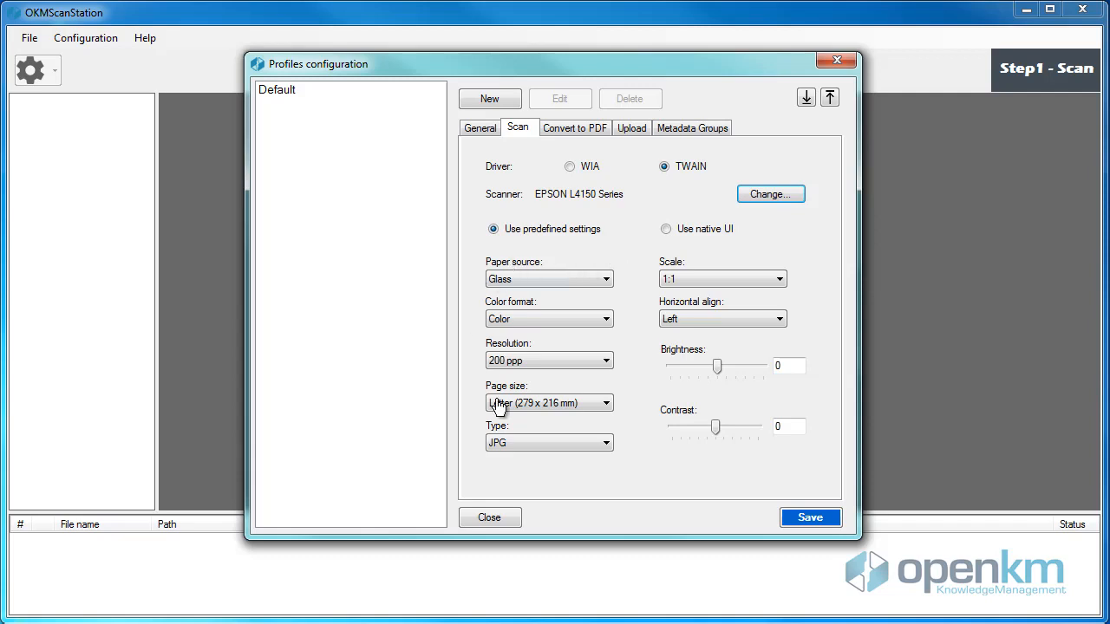
mouse_move(518, 353)
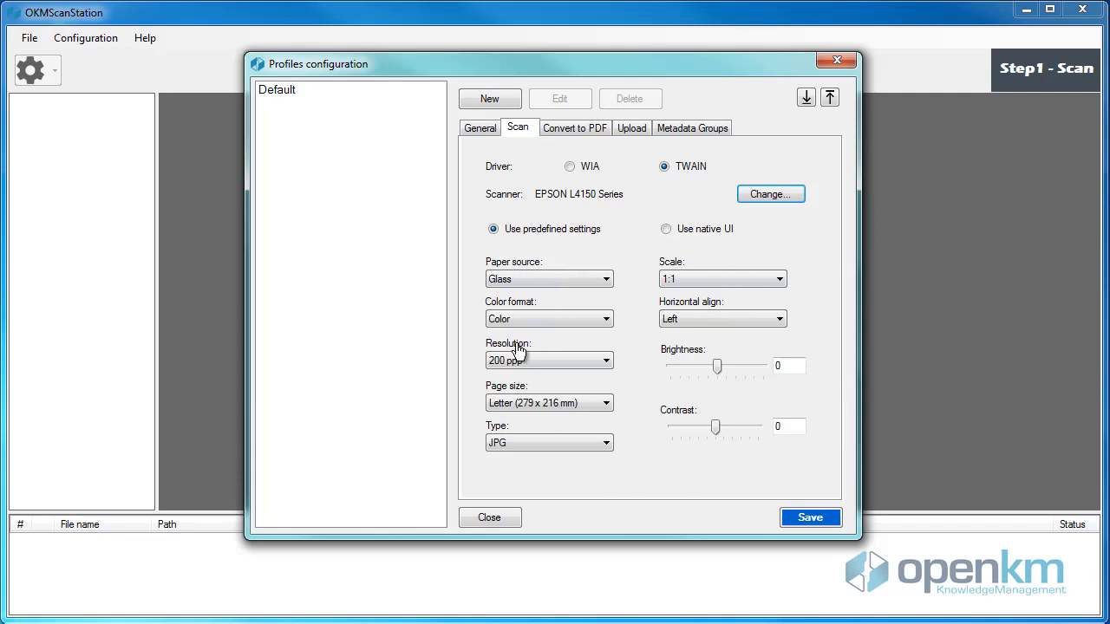
mouse_move(614, 340)
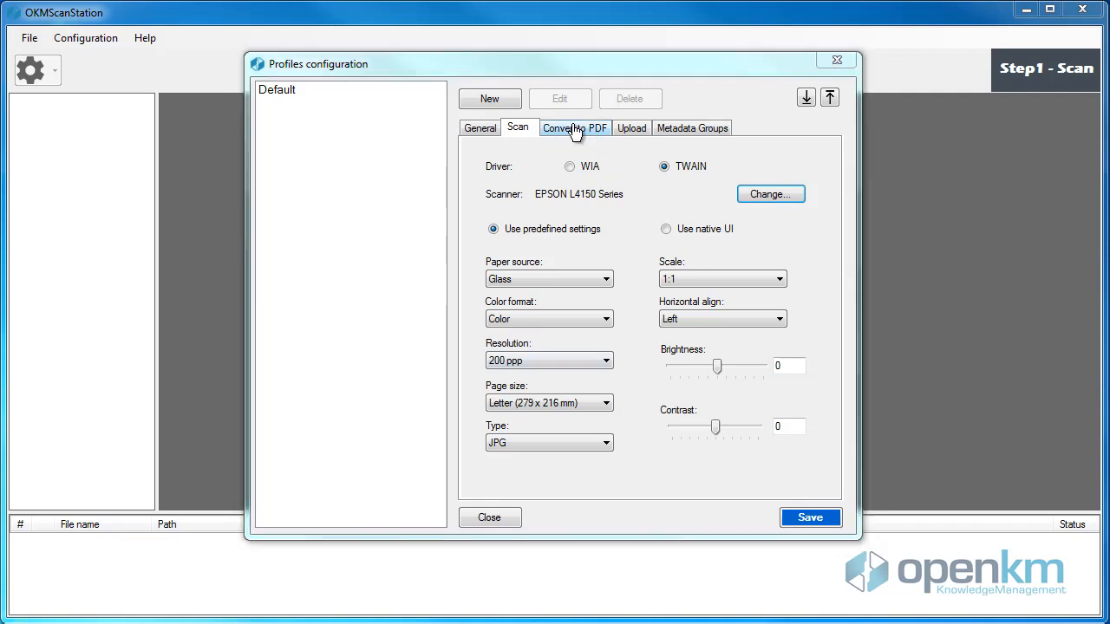
- Have PDF conversion options and the upload path requested in popups
left_click(574, 127)
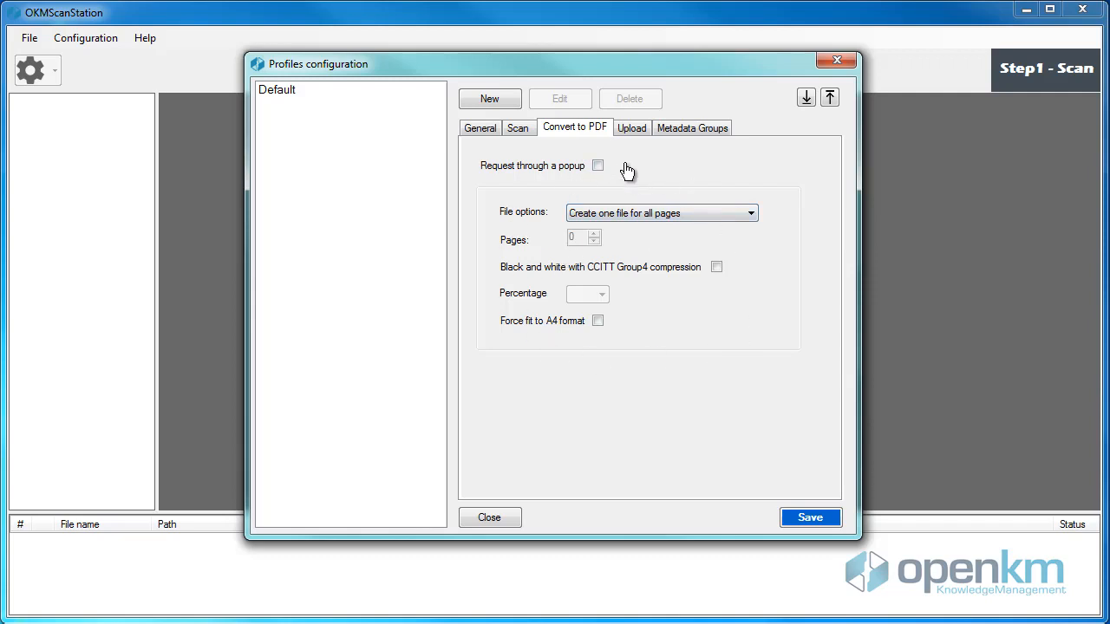
left_click(597, 166)
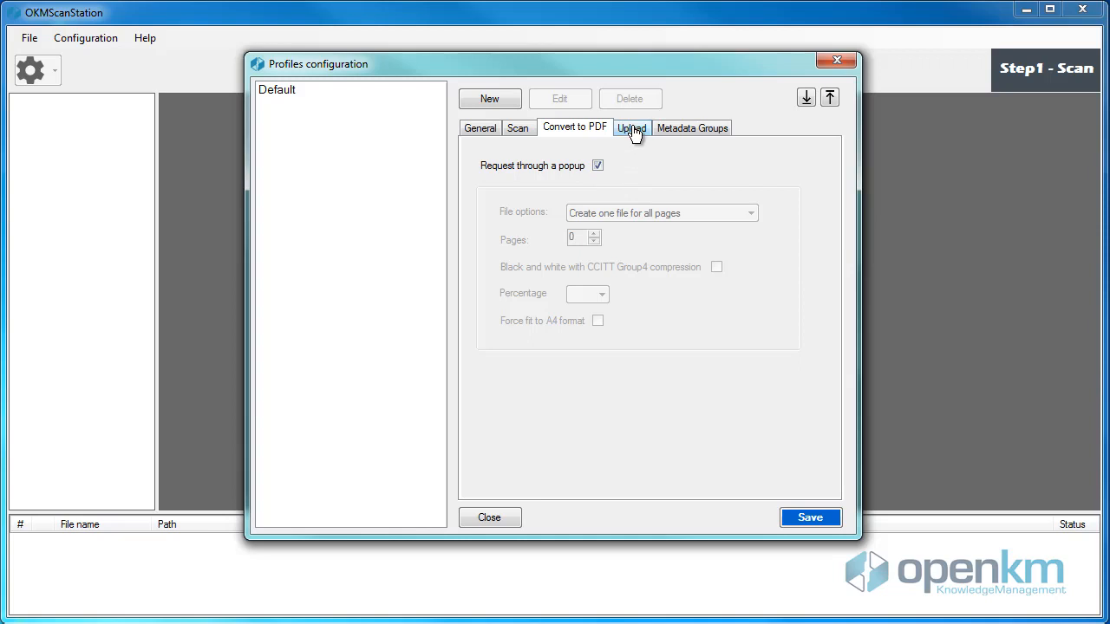
left_click(631, 128)
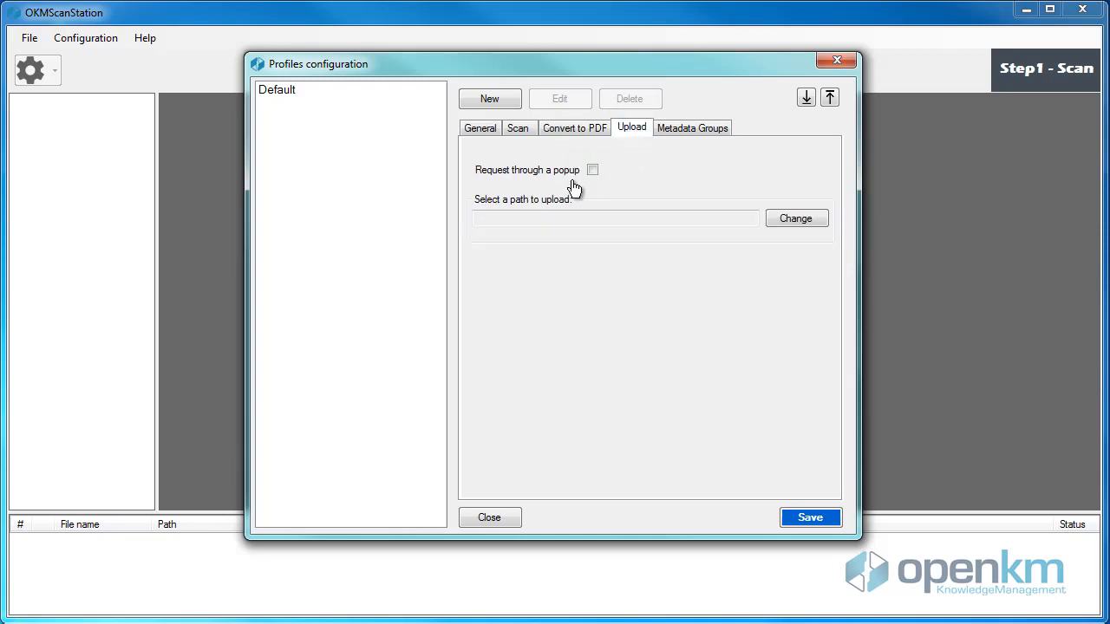
left_click(592, 170)
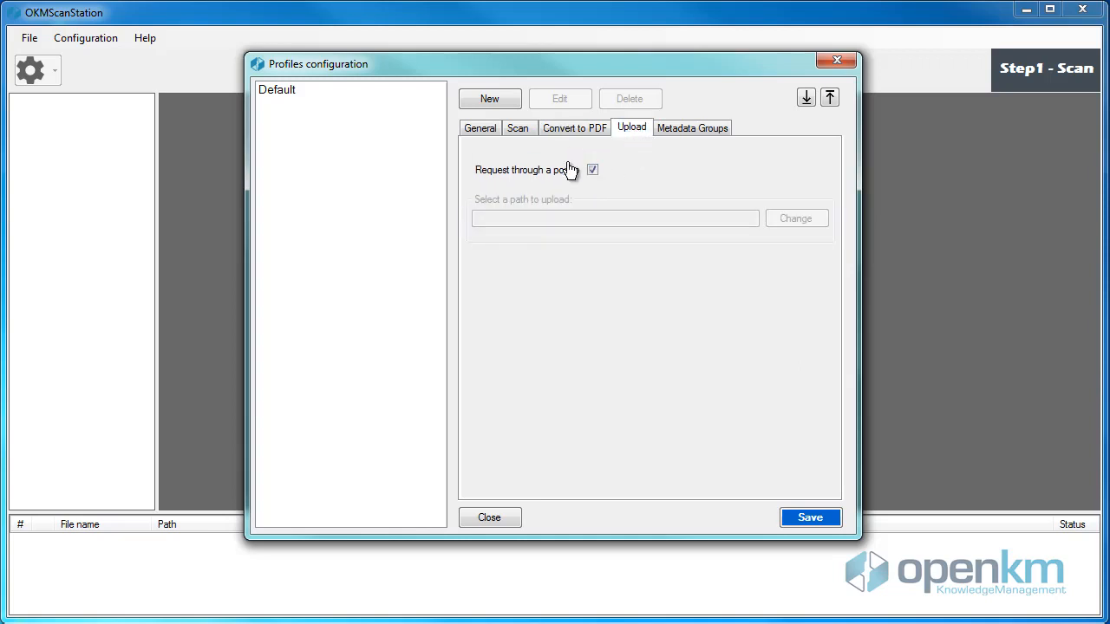
- Activate the Consulting, Publication and Technology metadata groups and save the profile
left_click(692, 128)
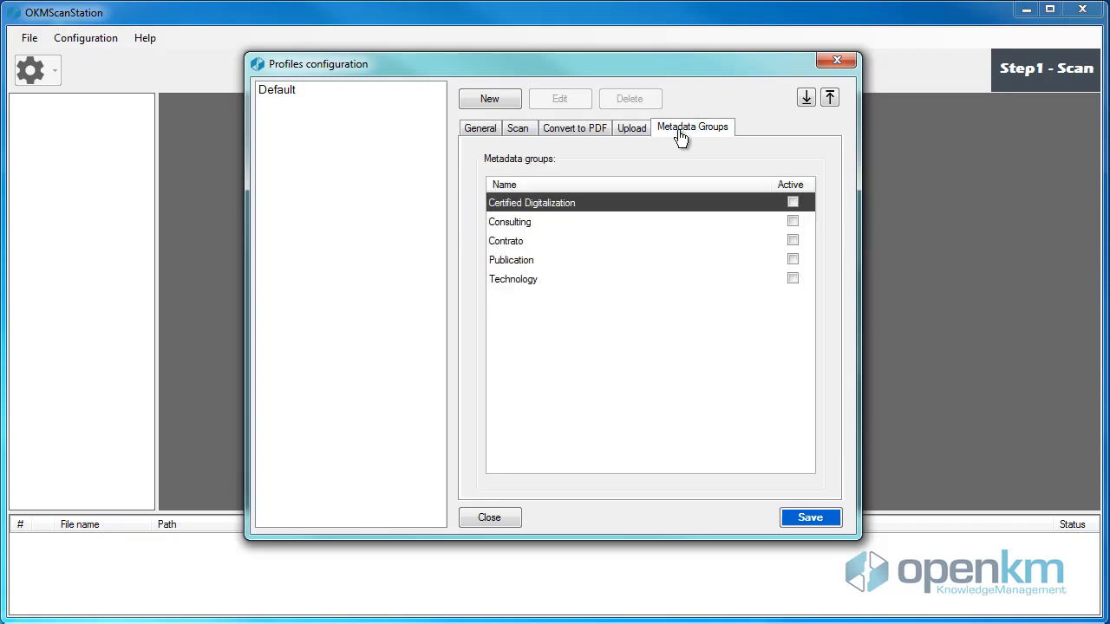
mouse_move(665, 169)
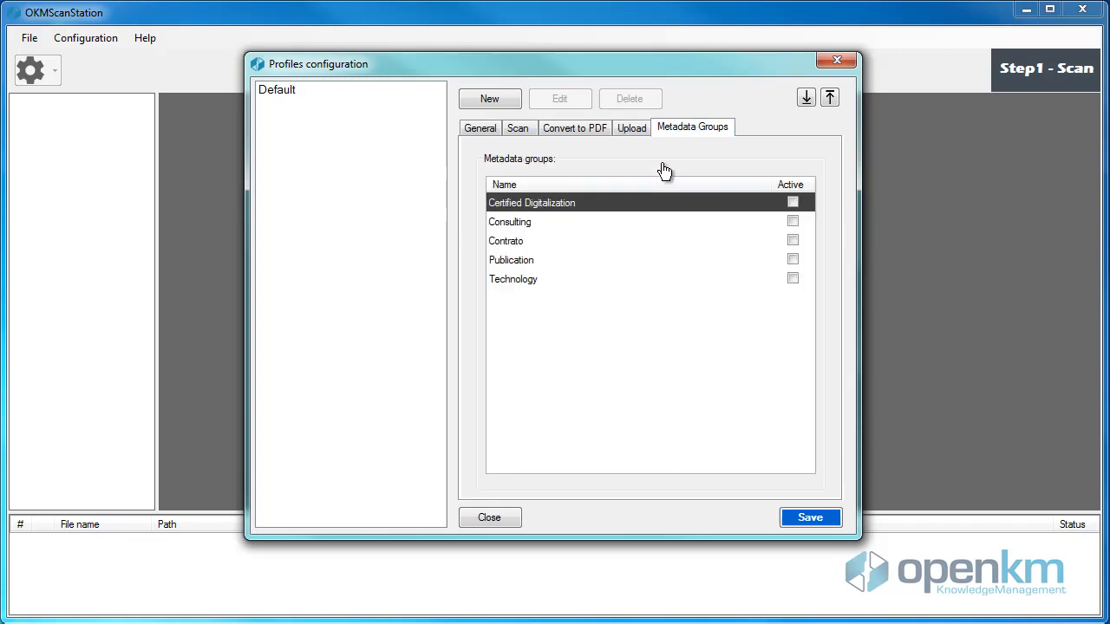
left_click(792, 221)
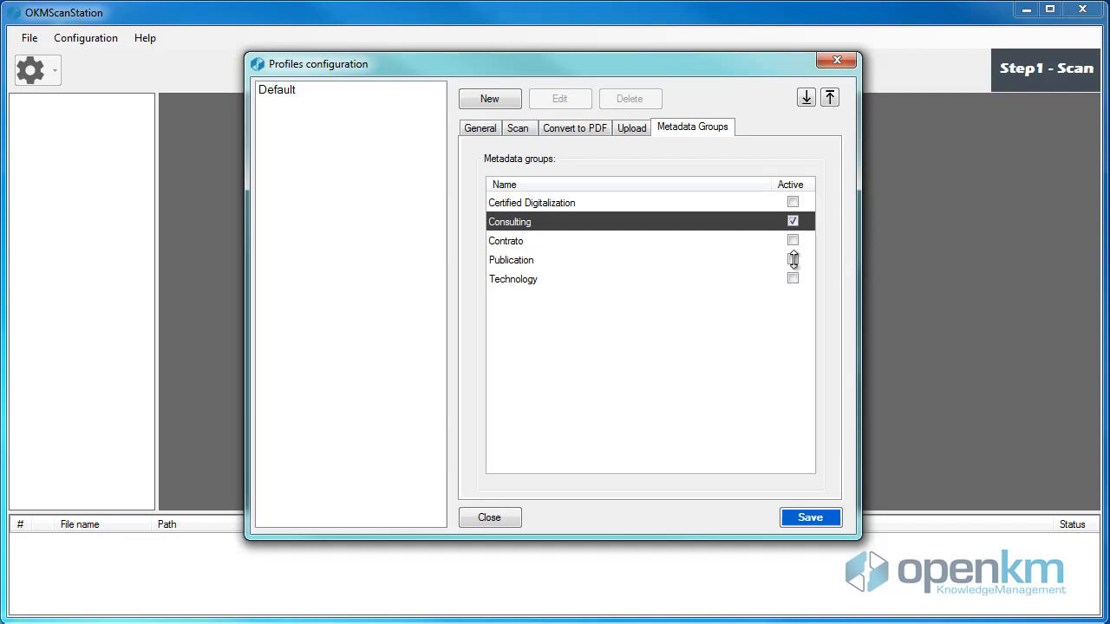
left_click(791, 279)
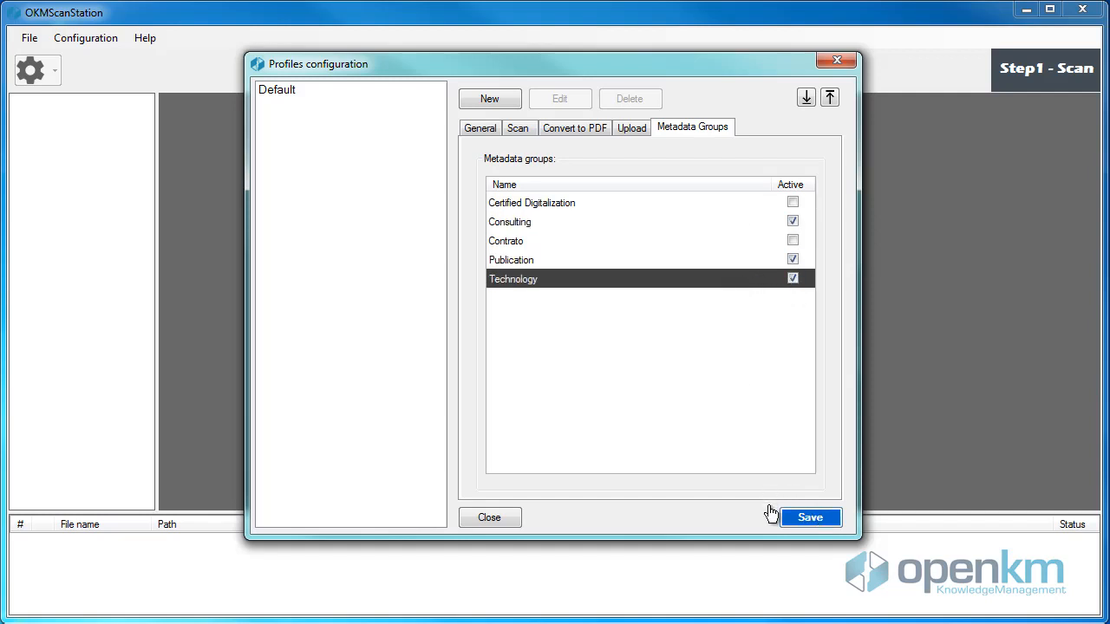
left_click(810, 518)
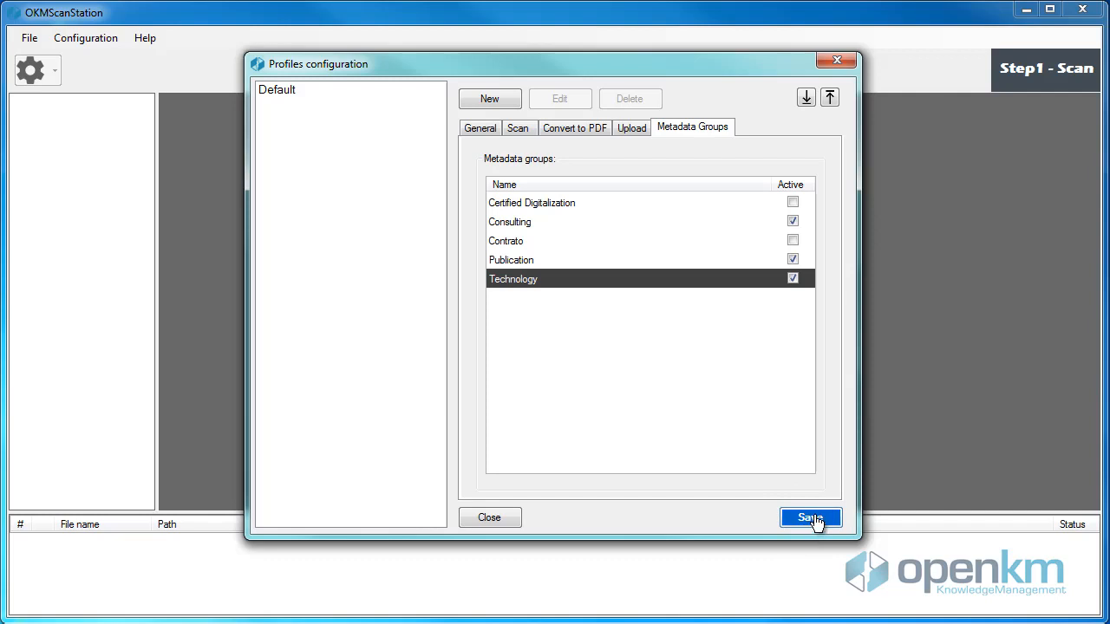
left_click(809, 518)
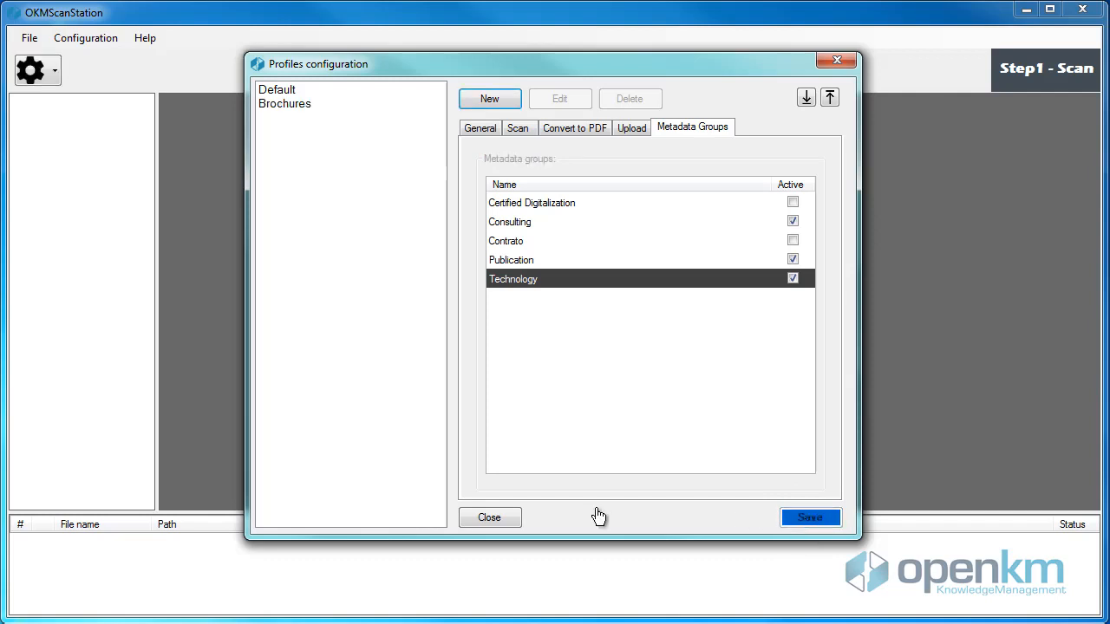
- Close profile settings and select Brochures from the gear dropdown
left_click(489, 518)
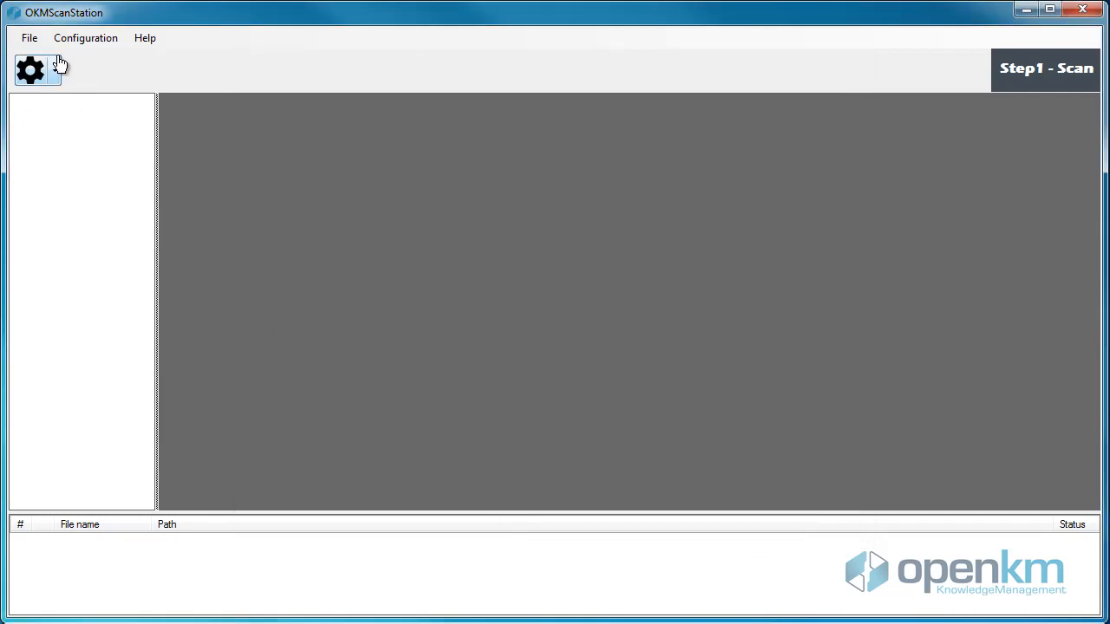
left_click(38, 70)
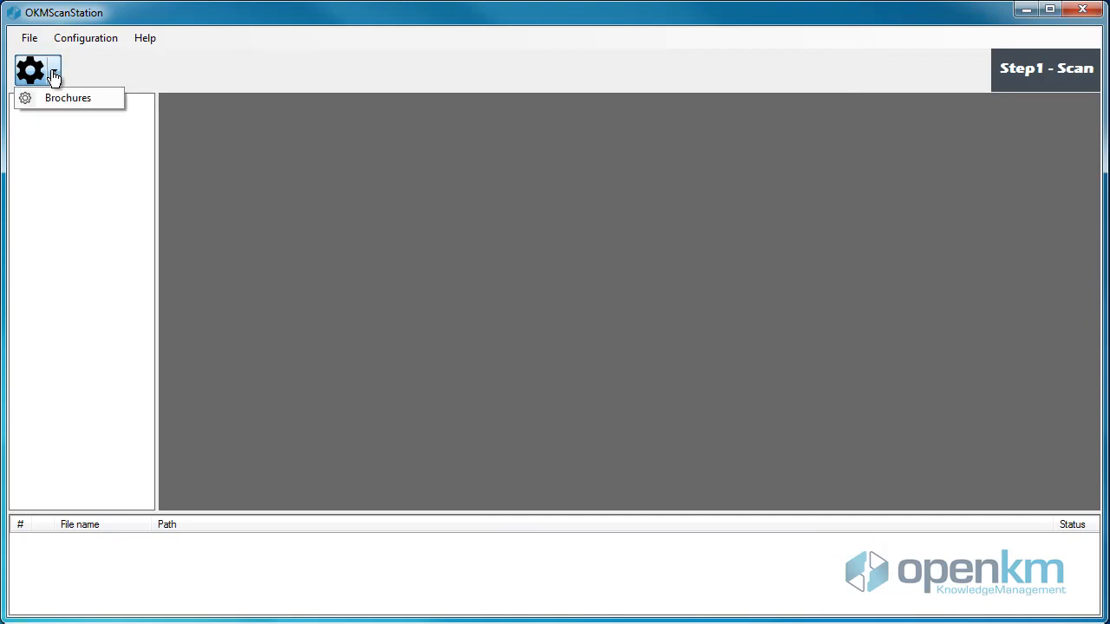
mouse_move(70, 98)
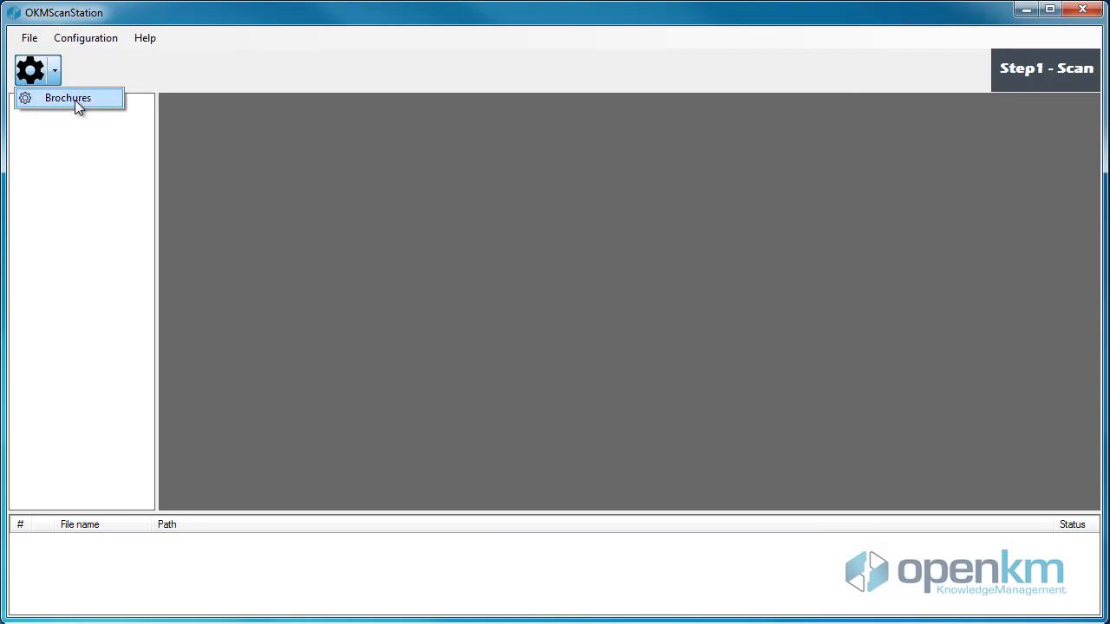
left_click(67, 97)
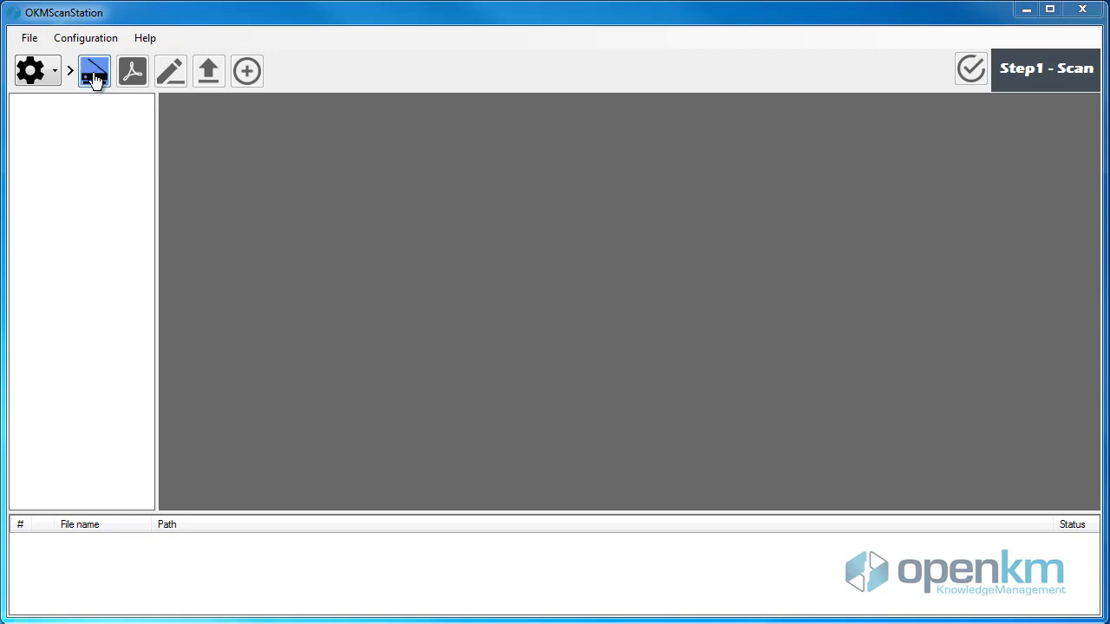
- Scan four brochure pages, continuing between pages and stopping after the fourth
left_click(93, 71)
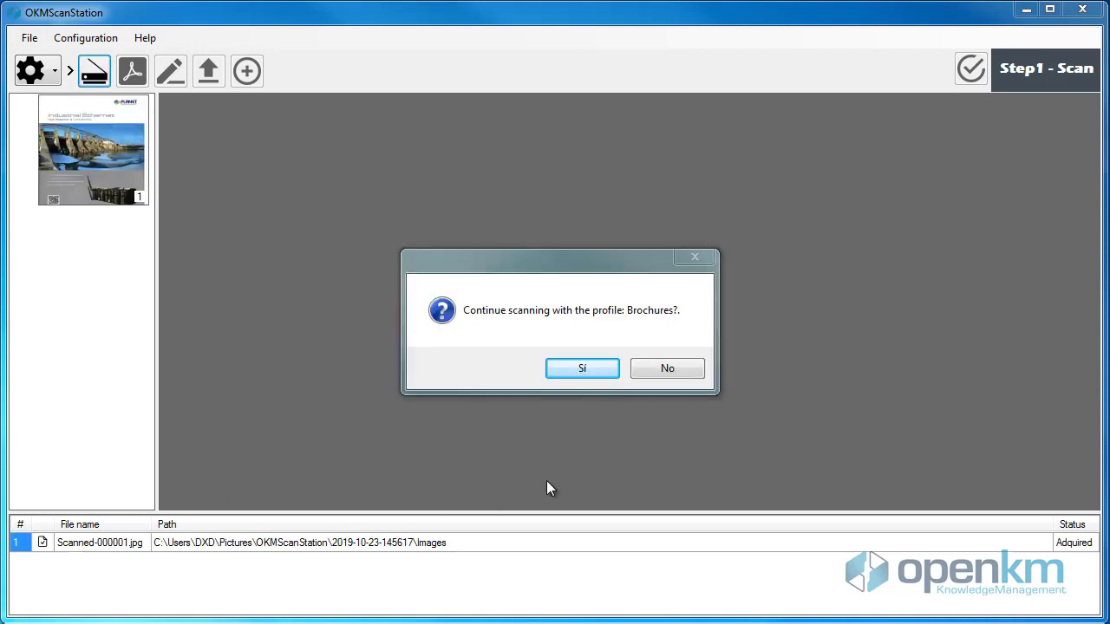
mouse_move(532, 339)
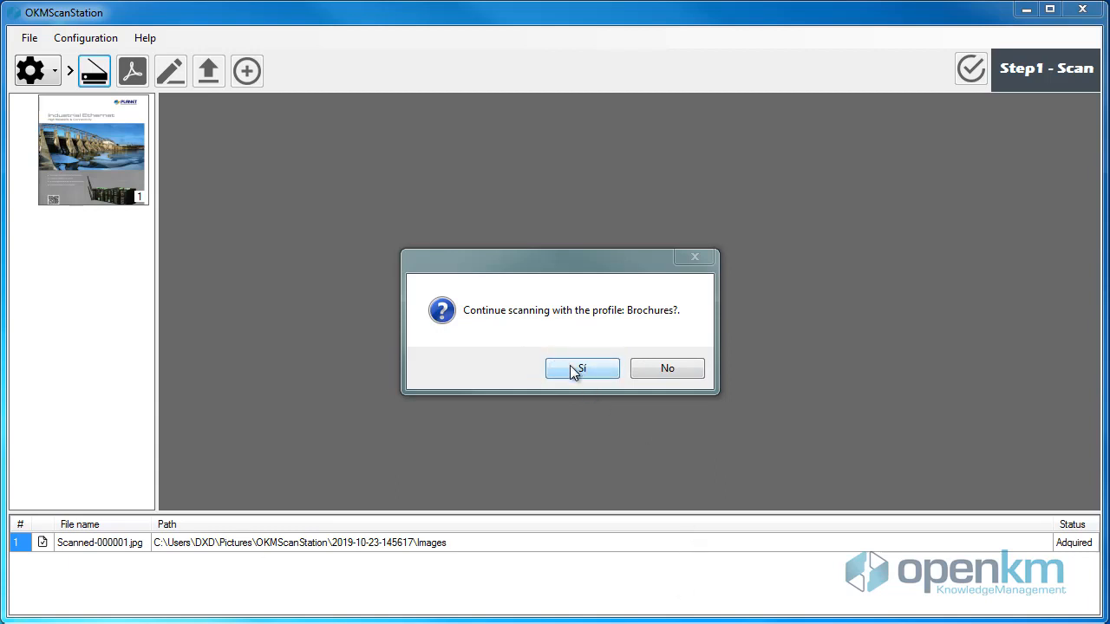
left_click(582, 367)
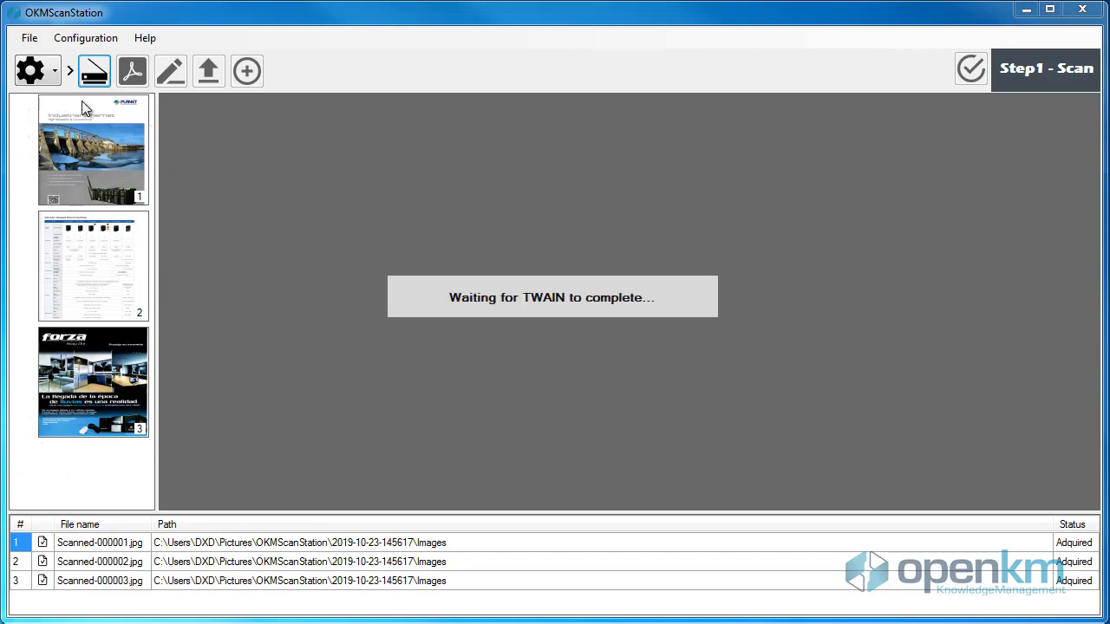
mouse_move(91, 453)
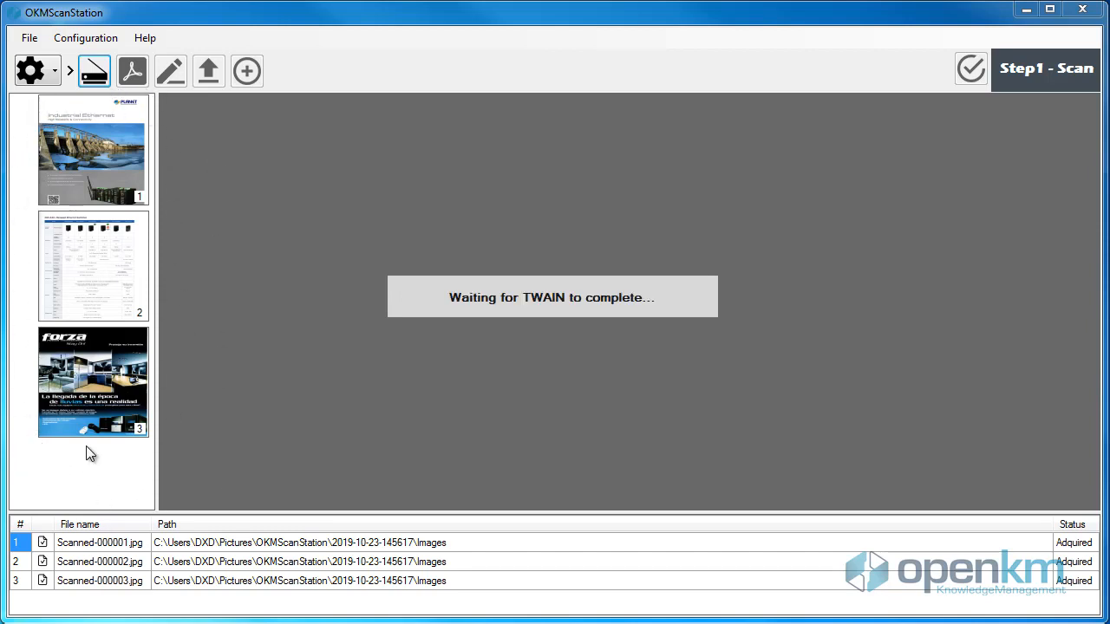
mouse_move(127, 449)
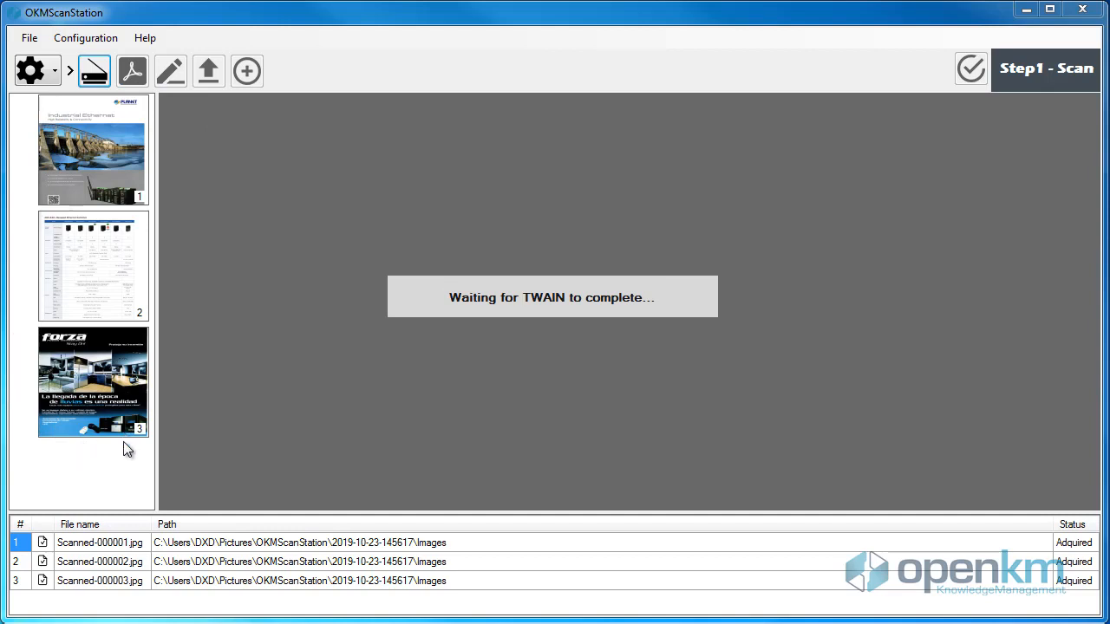
mouse_move(314, 526)
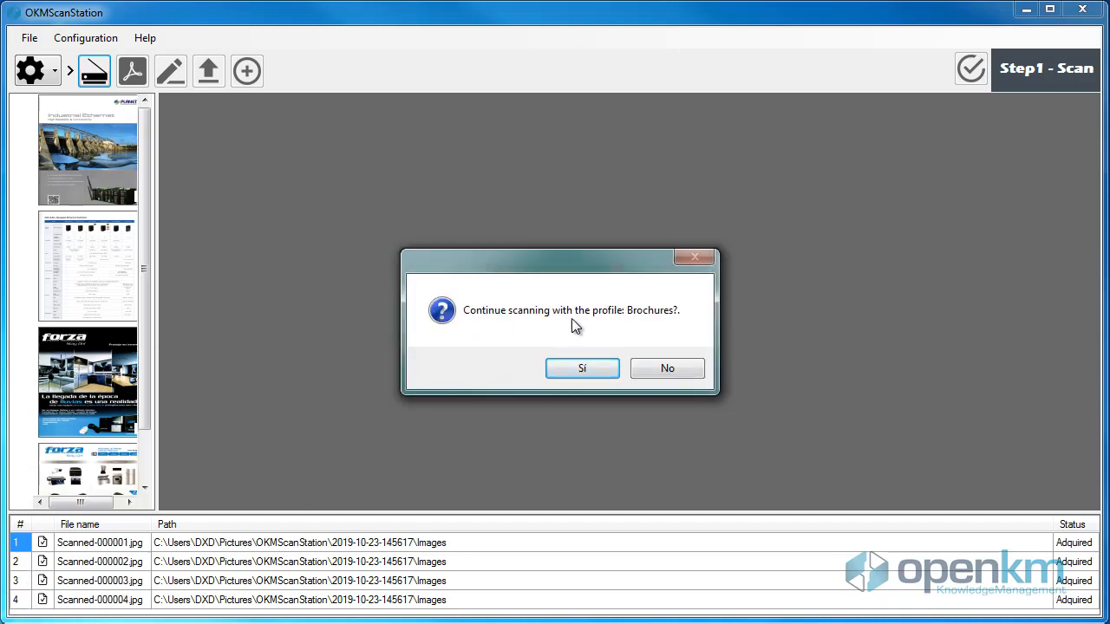
left_click(667, 367)
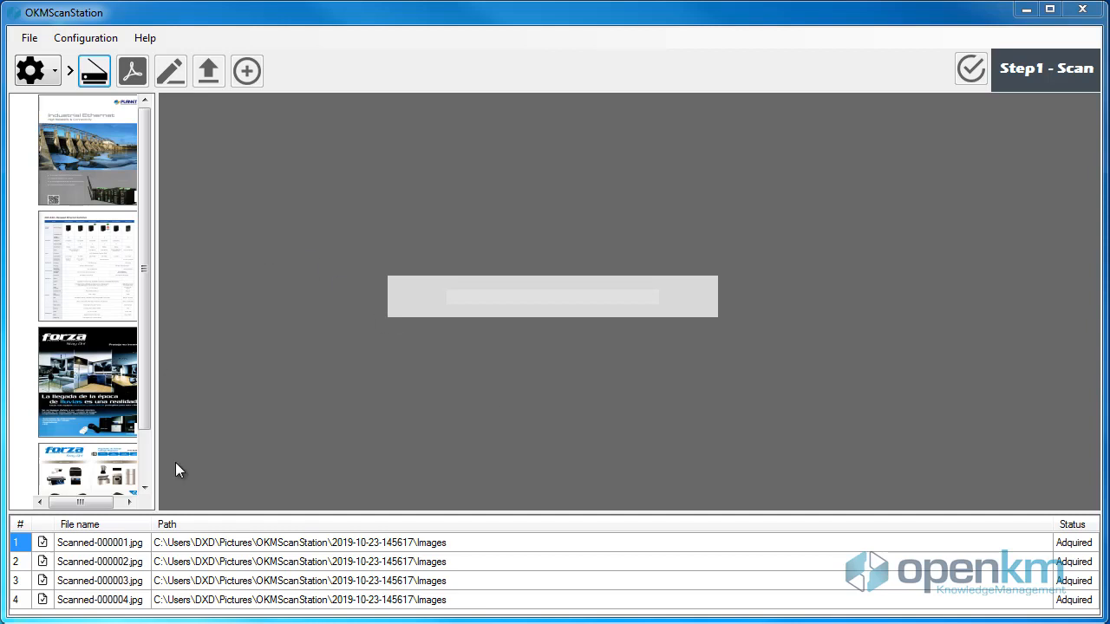
mouse_move(149, 291)
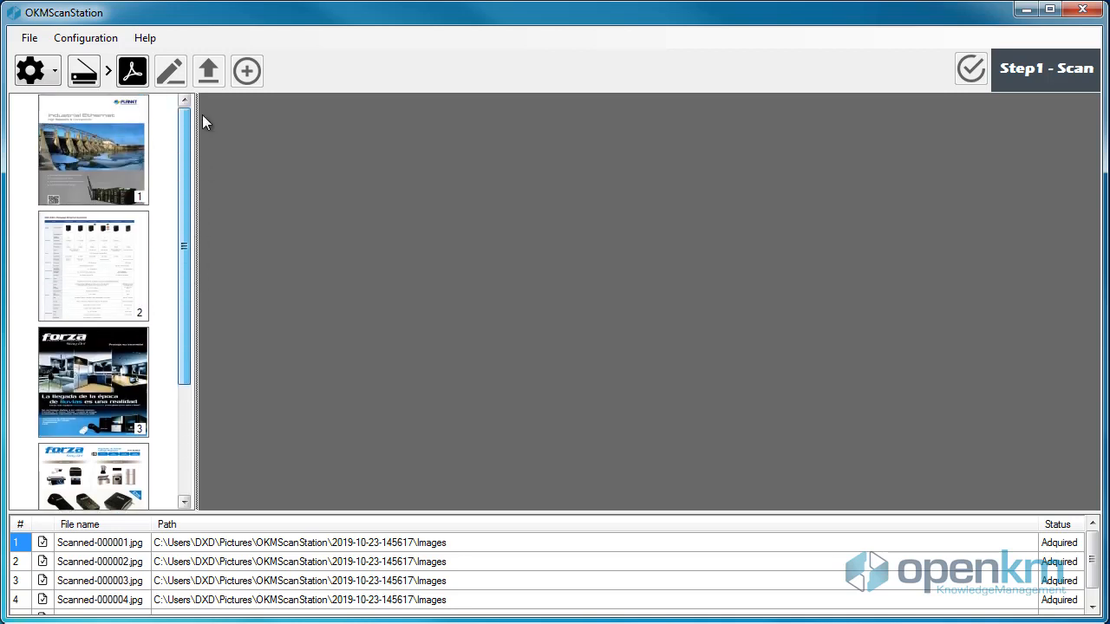
left_click(92, 149)
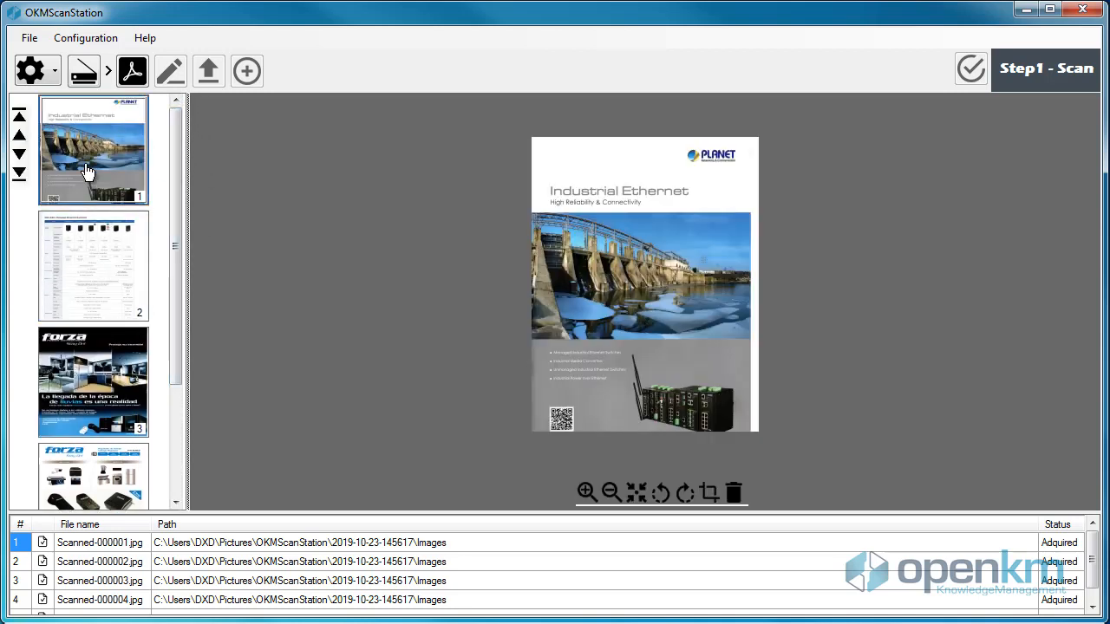
left_click(93, 266)
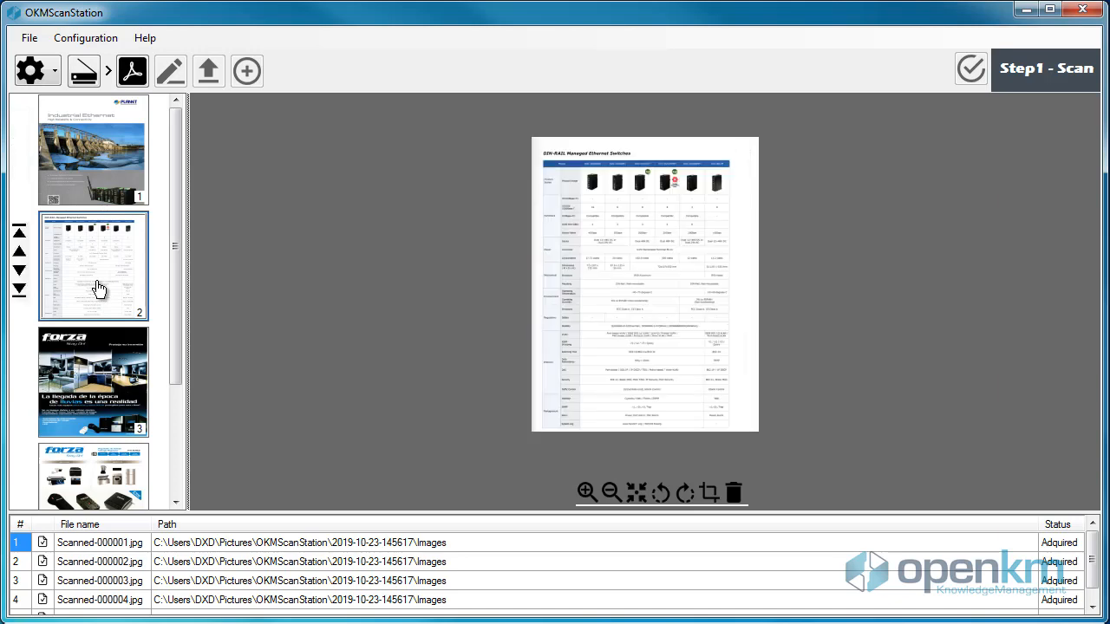
left_click(93, 150)
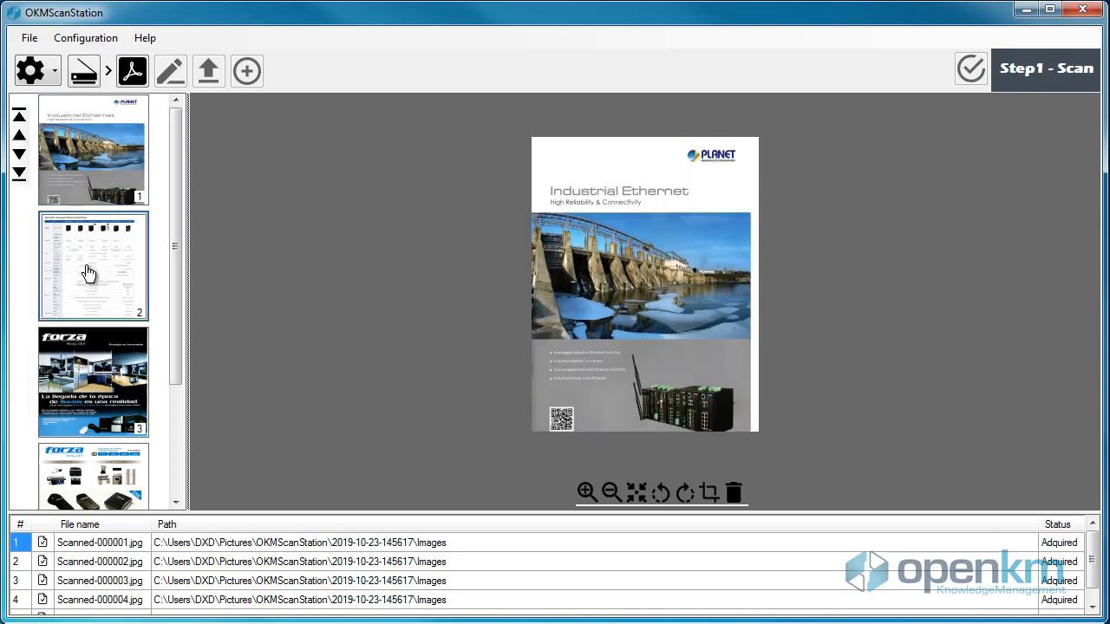
left_click(92, 381)
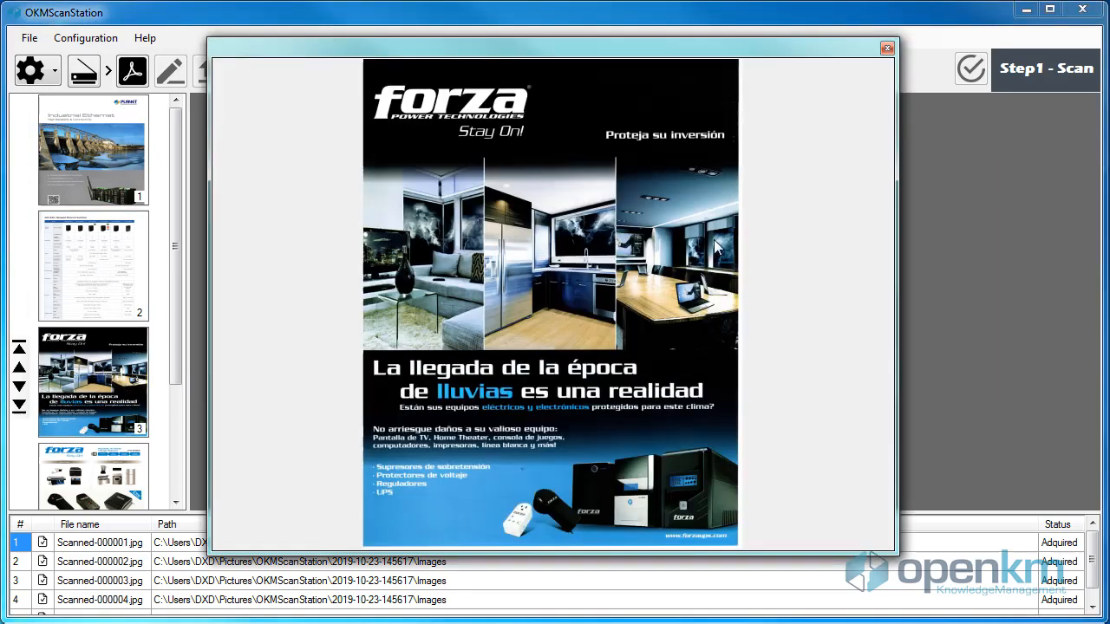
left_click(886, 48)
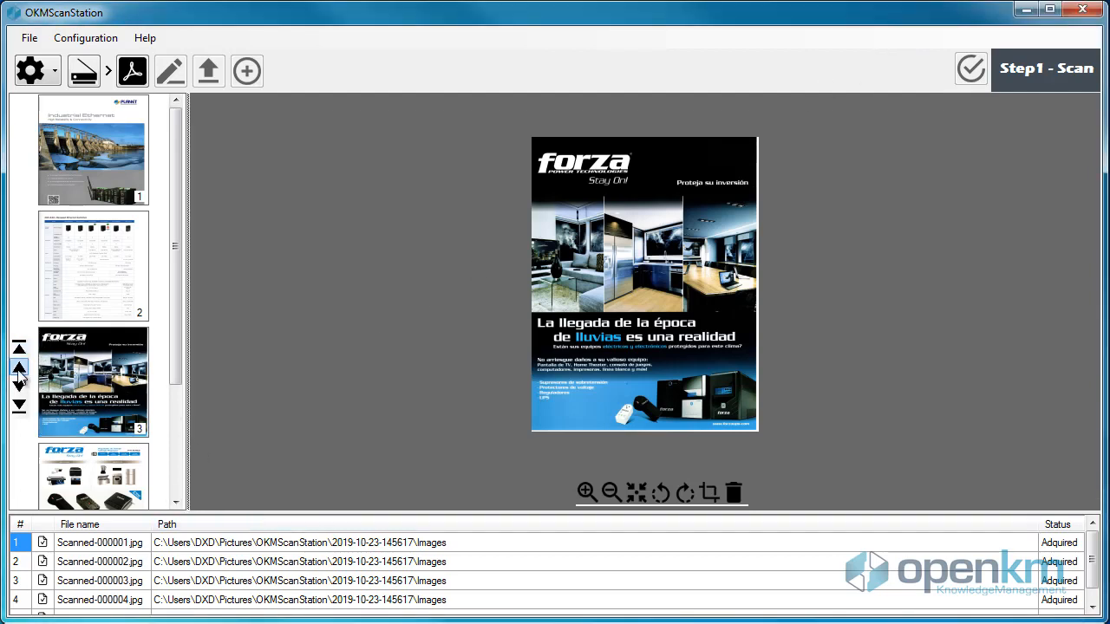
left_click(19, 273)
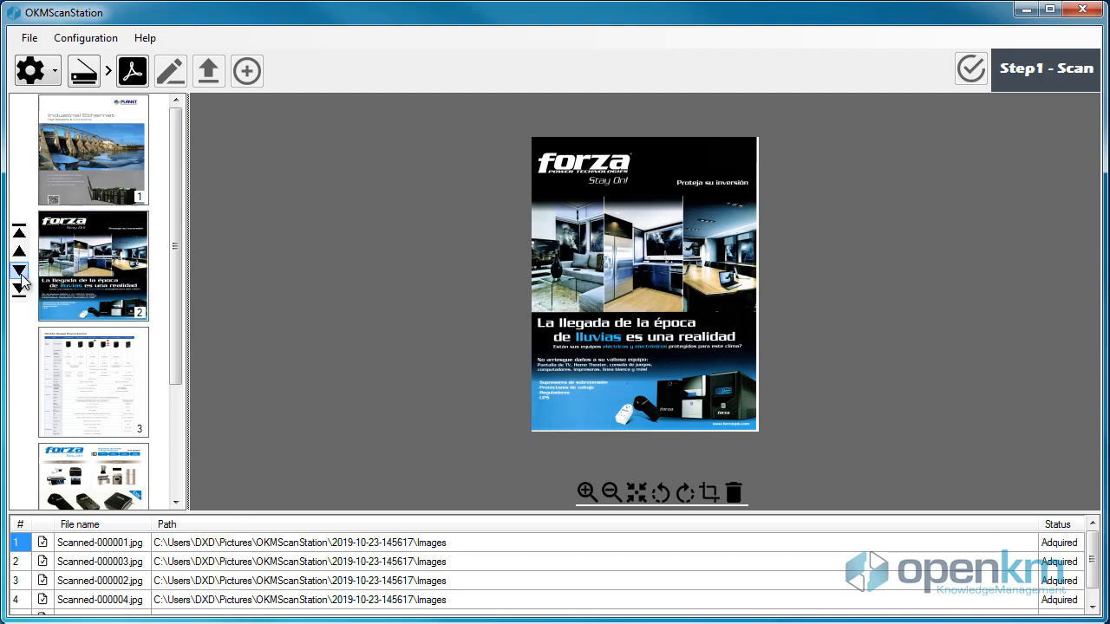
left_click(19, 273)
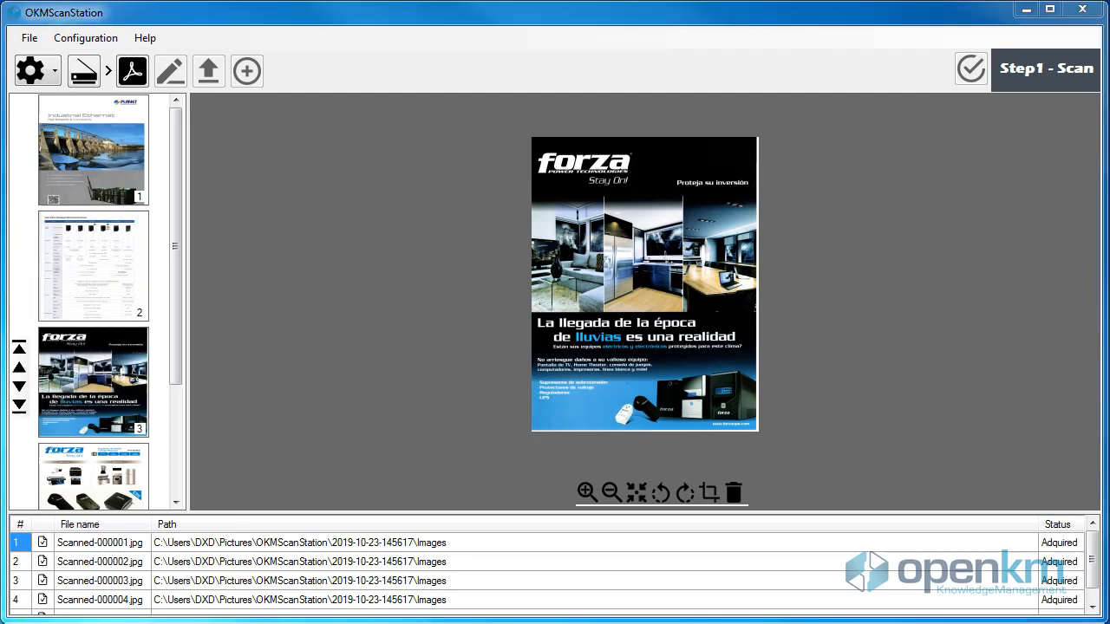
left_click(132, 72)
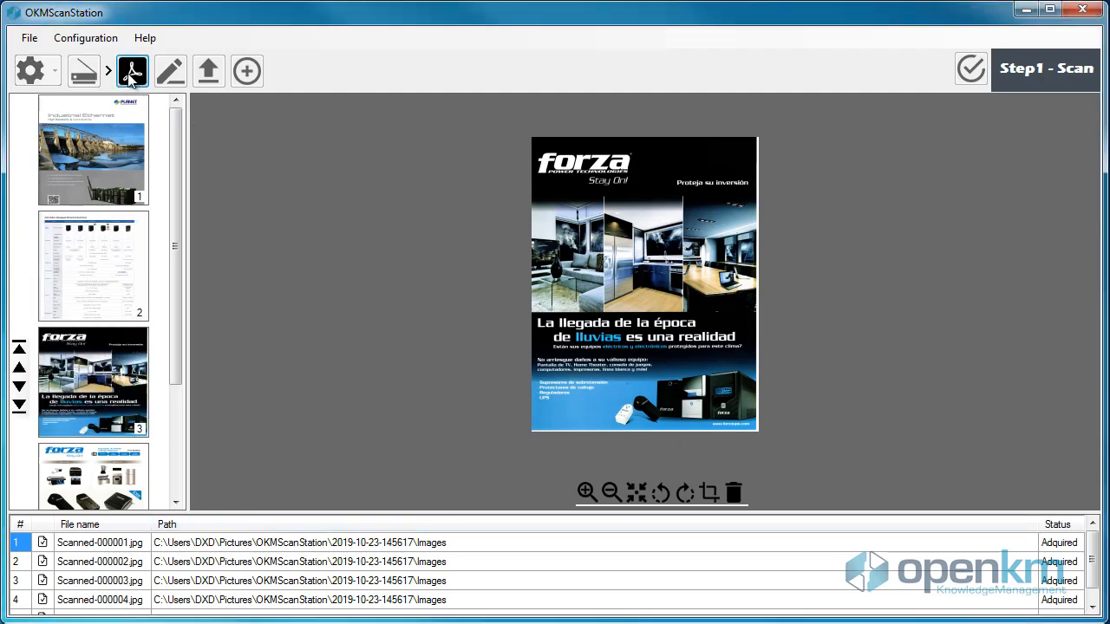
- Convert all four pages into one PDF file, OKMPdf-000001.pdf
left_click(132, 70)
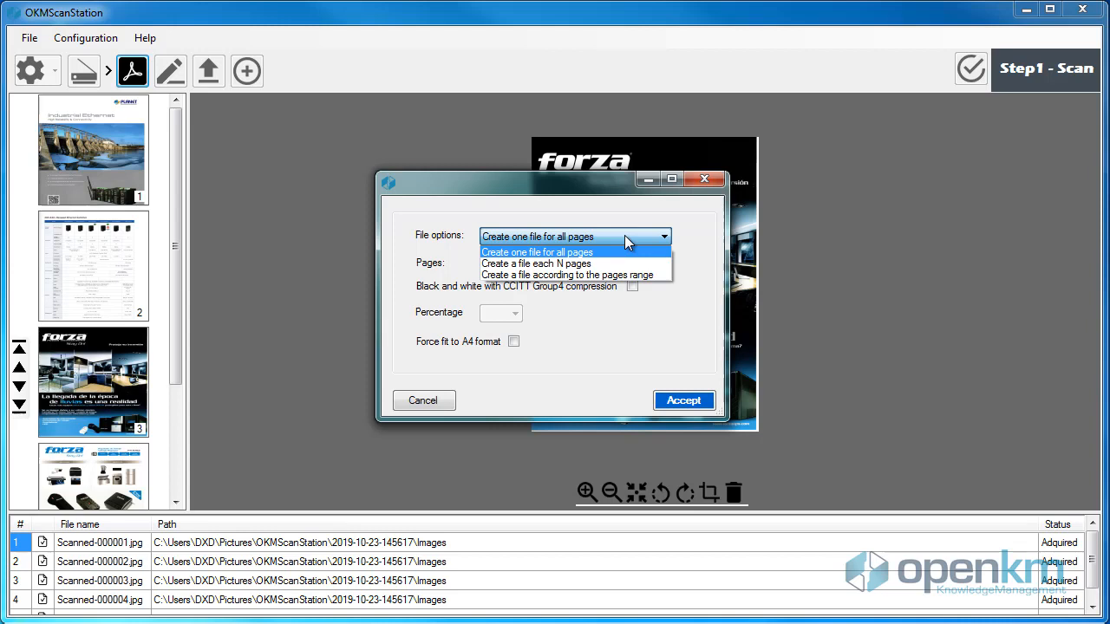
mouse_move(581, 264)
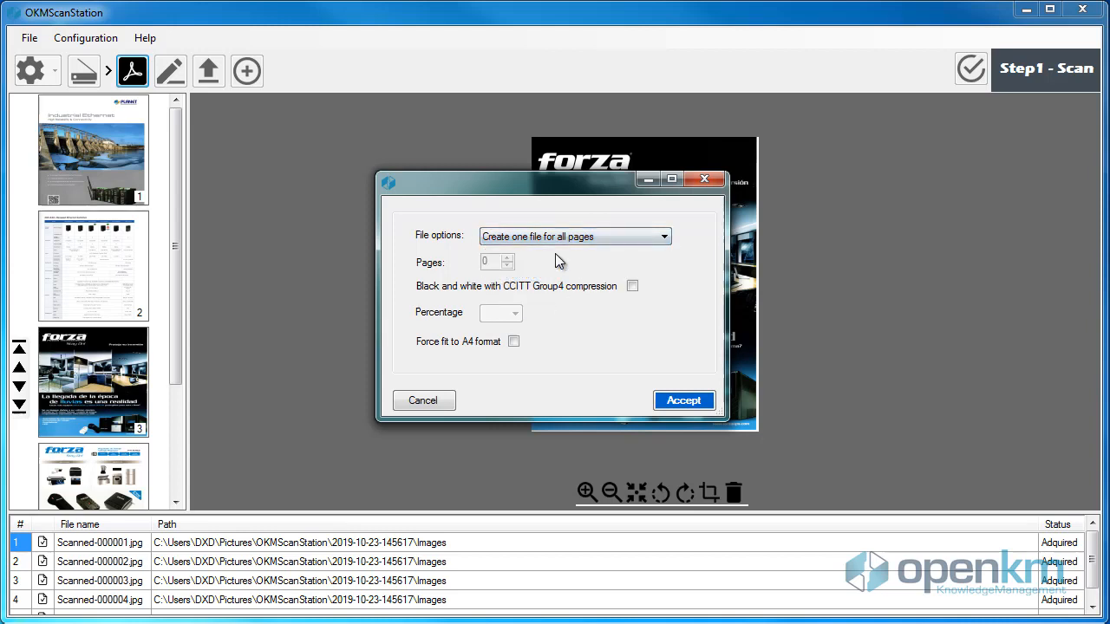
mouse_move(561, 268)
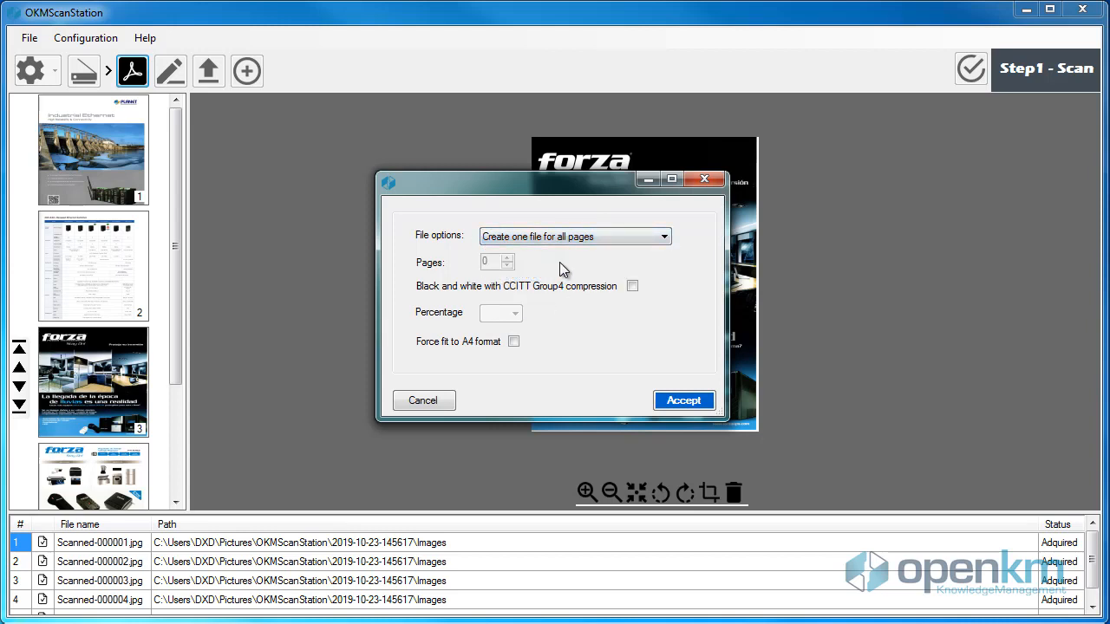
mouse_move(601, 287)
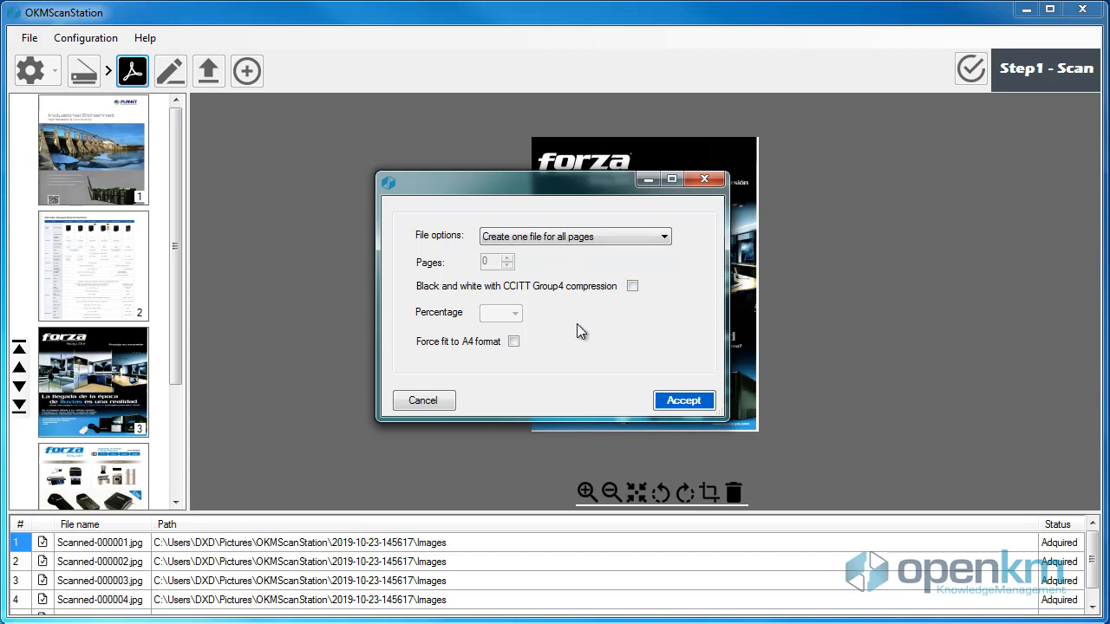
mouse_move(568, 302)
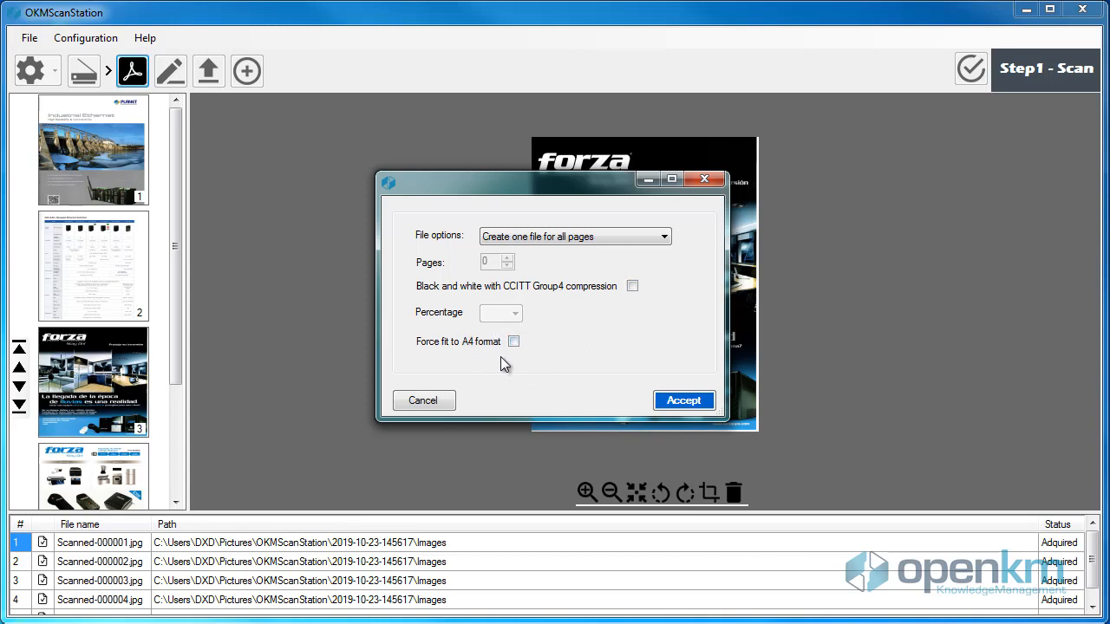
left_click(684, 399)
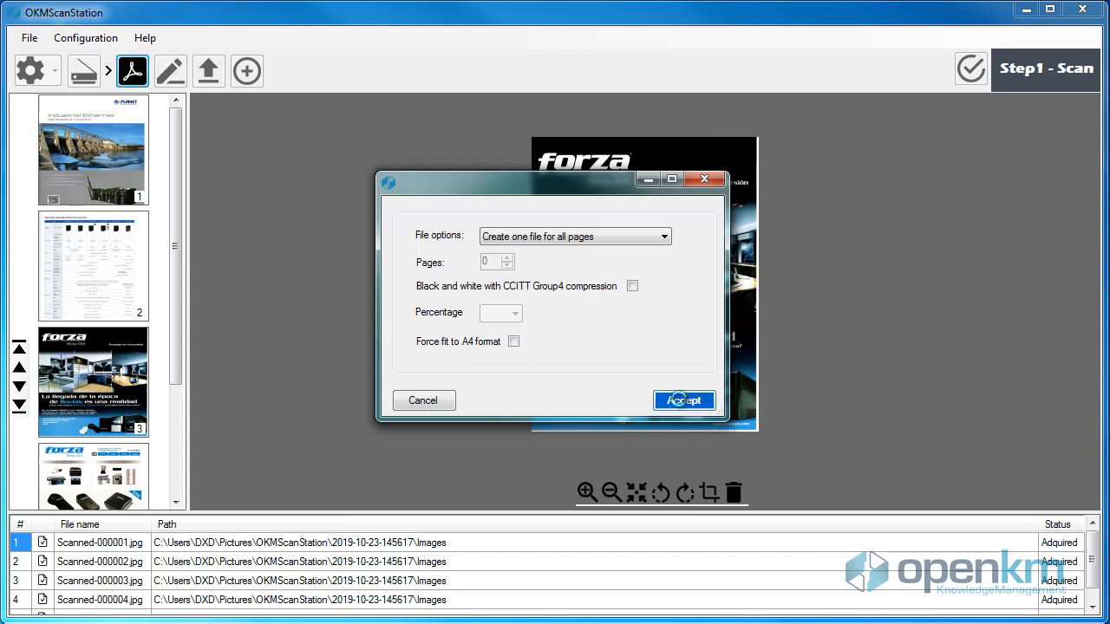
left_click(684, 400)
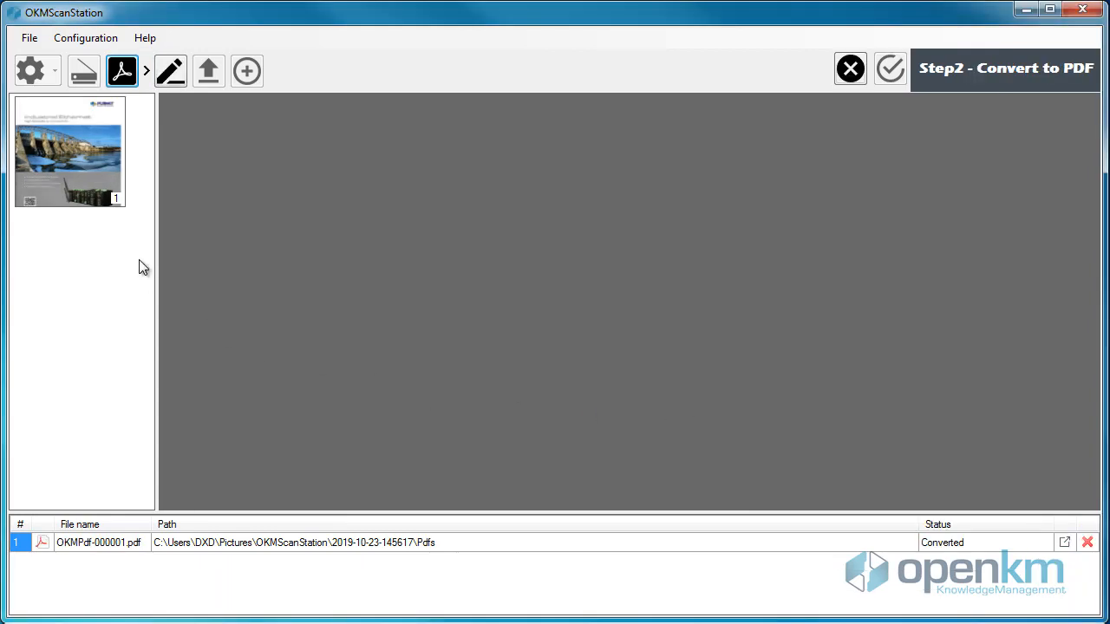
left_click(70, 151)
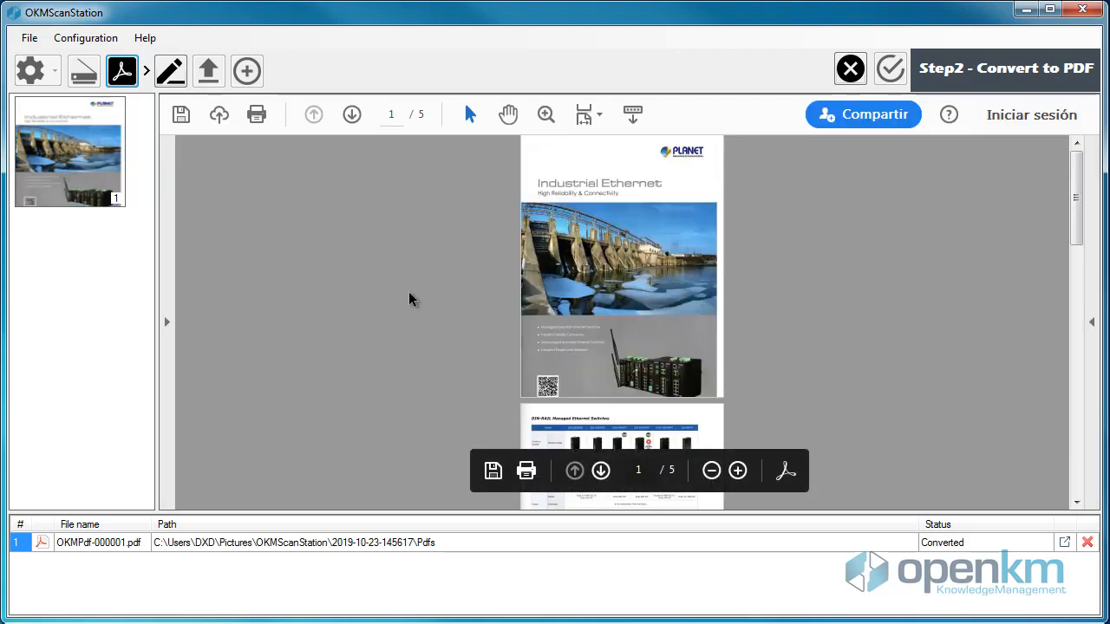
scroll("down", 3)
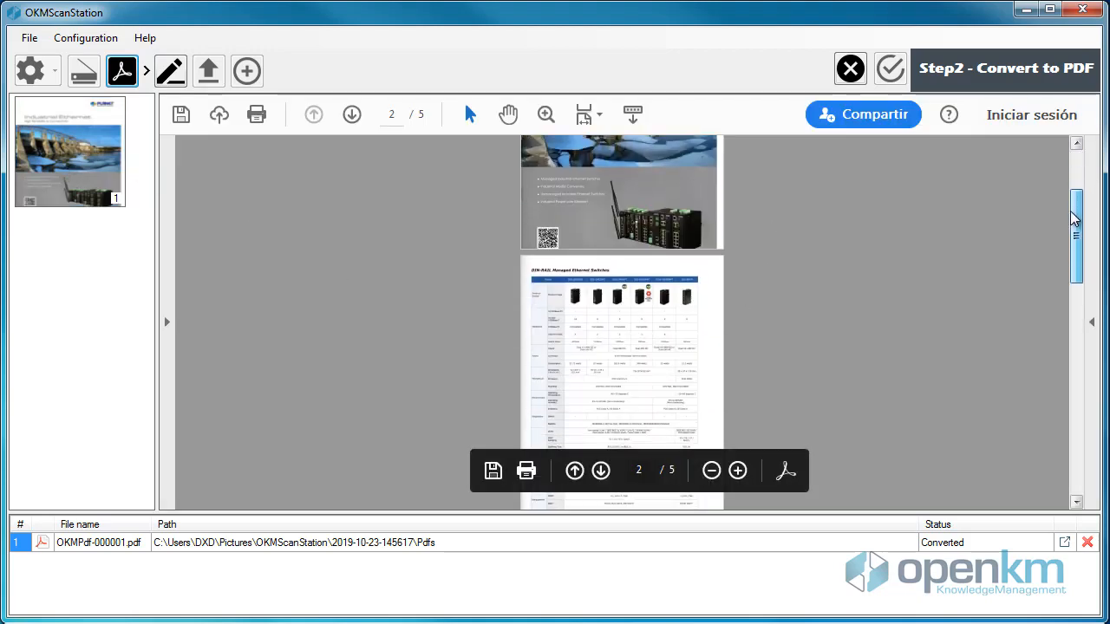
left_click_drag(1076, 208, 1076, 446)
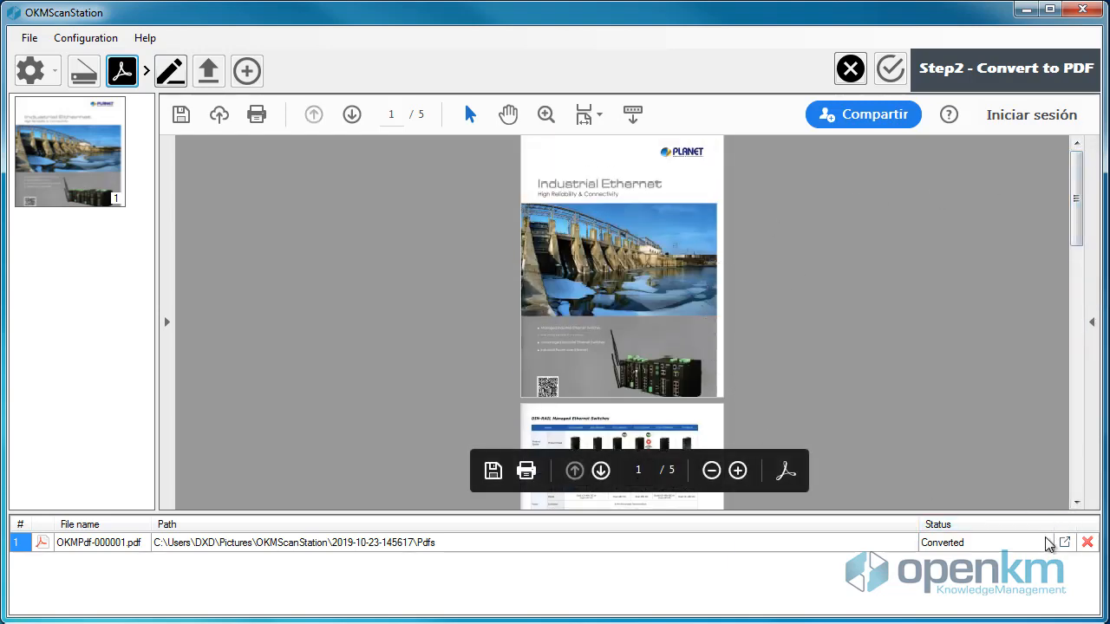
left_click(1065, 542)
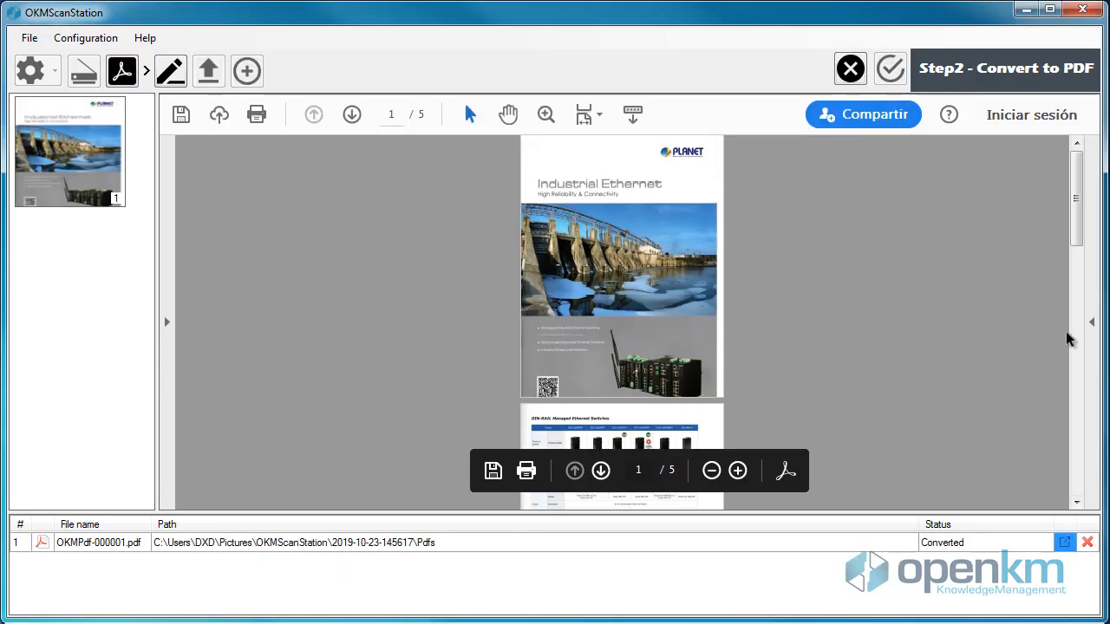
mouse_move(766, 422)
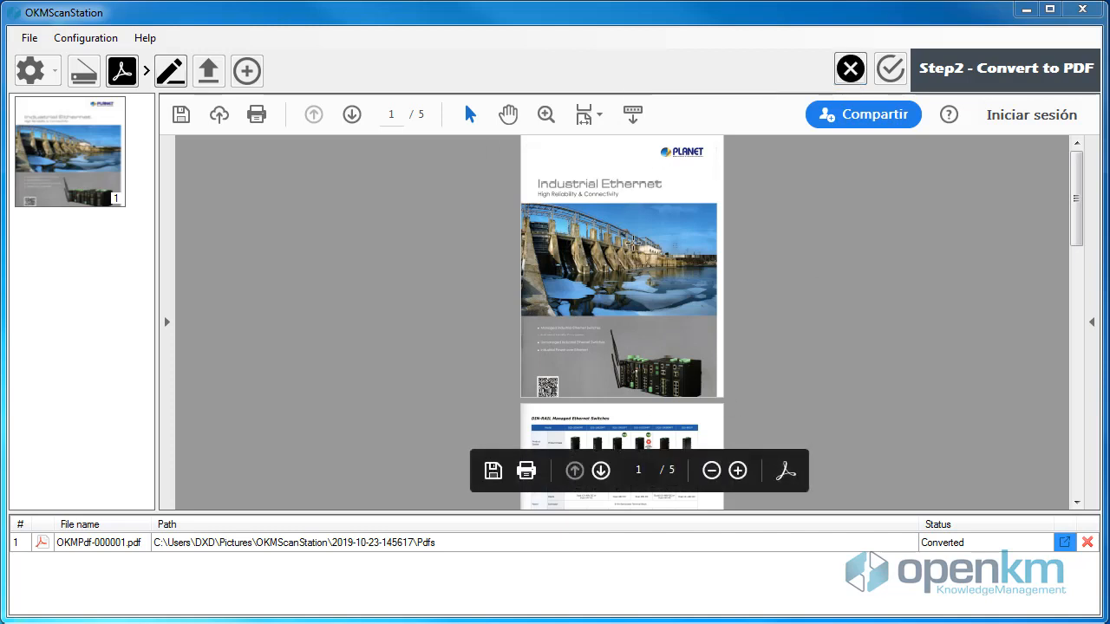
left_click(170, 71)
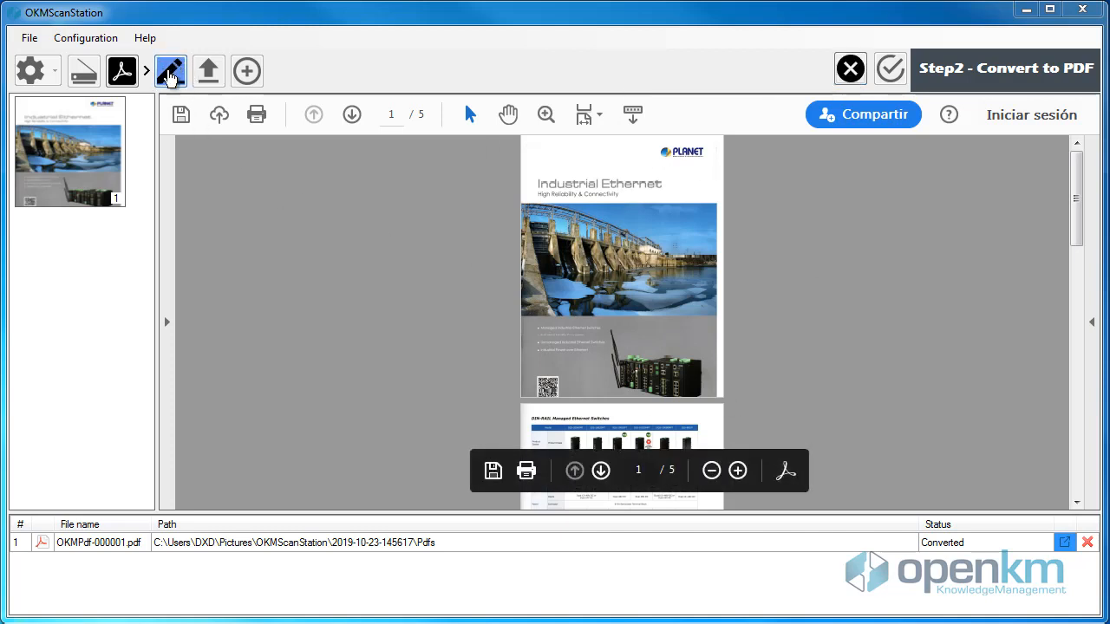
- Rename the converted PDF to 'Electronics devices'
left_click(159, 71)
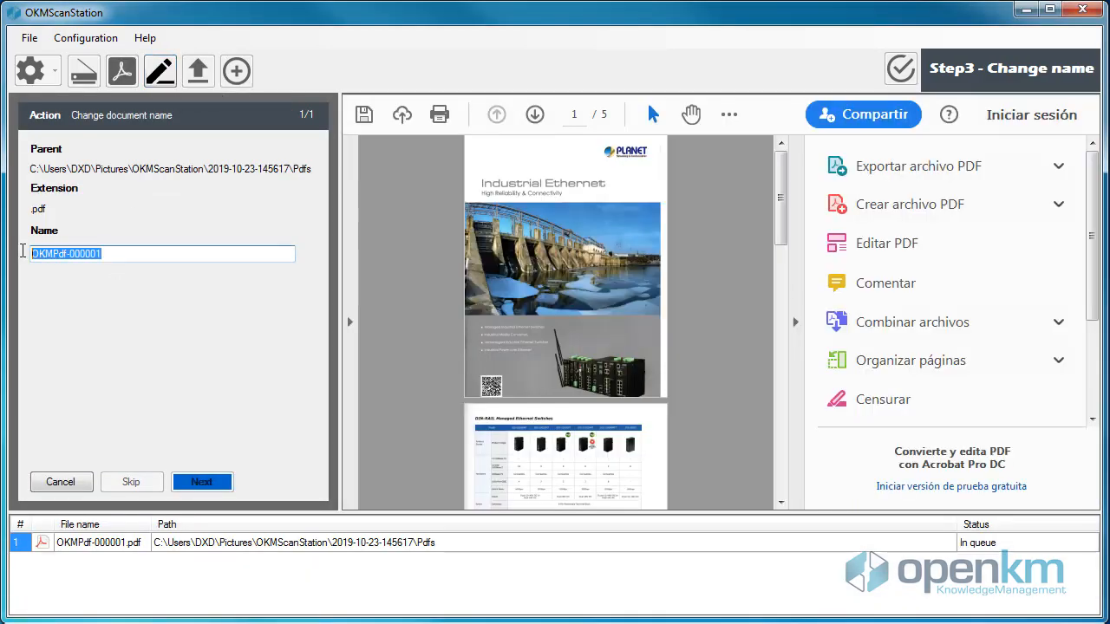
mouse_move(168, 349)
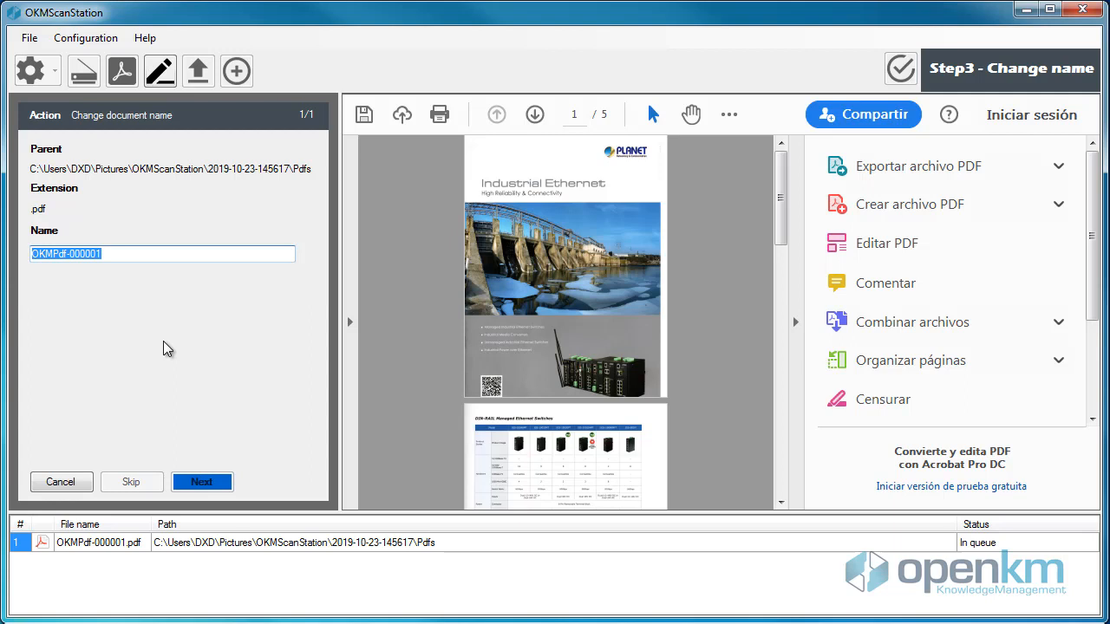
type("Electronics devices")
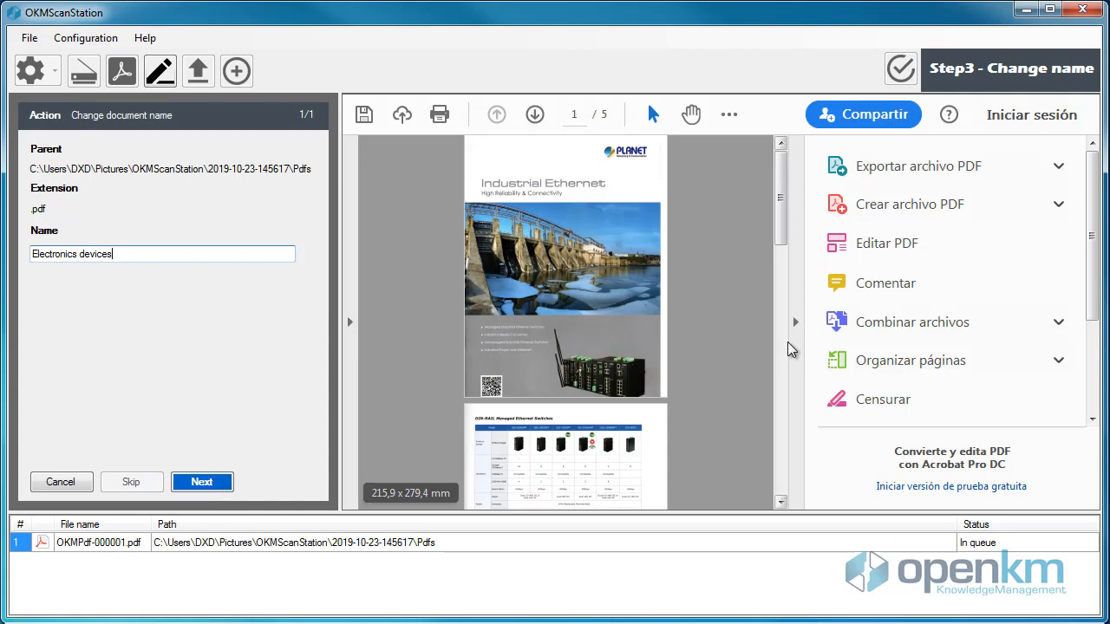
left_click(202, 481)
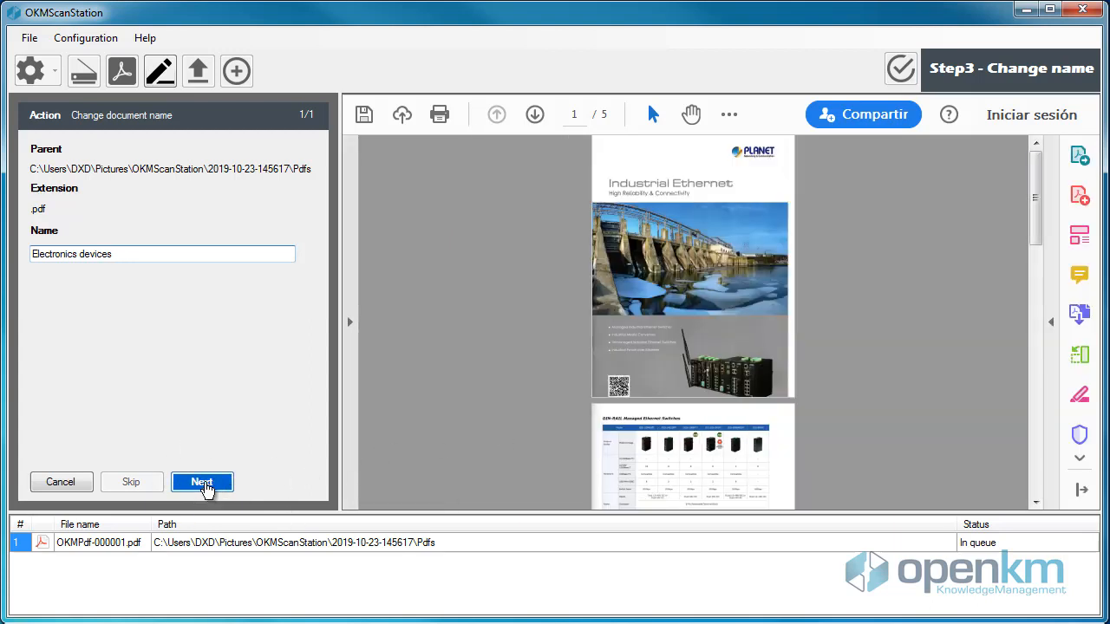
left_click(201, 482)
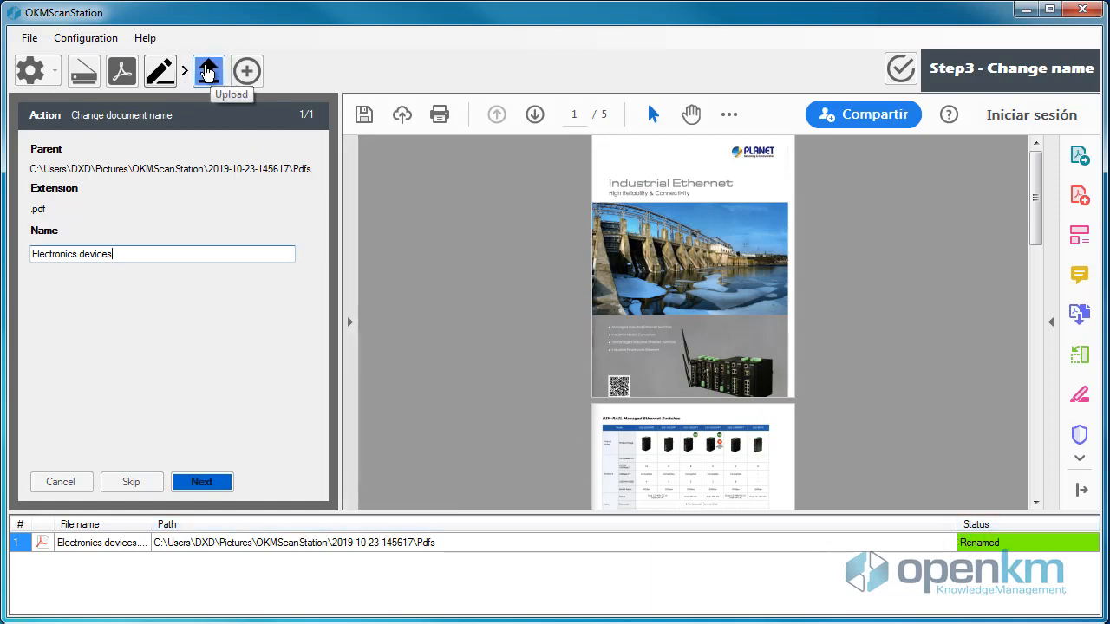
left_click(208, 71)
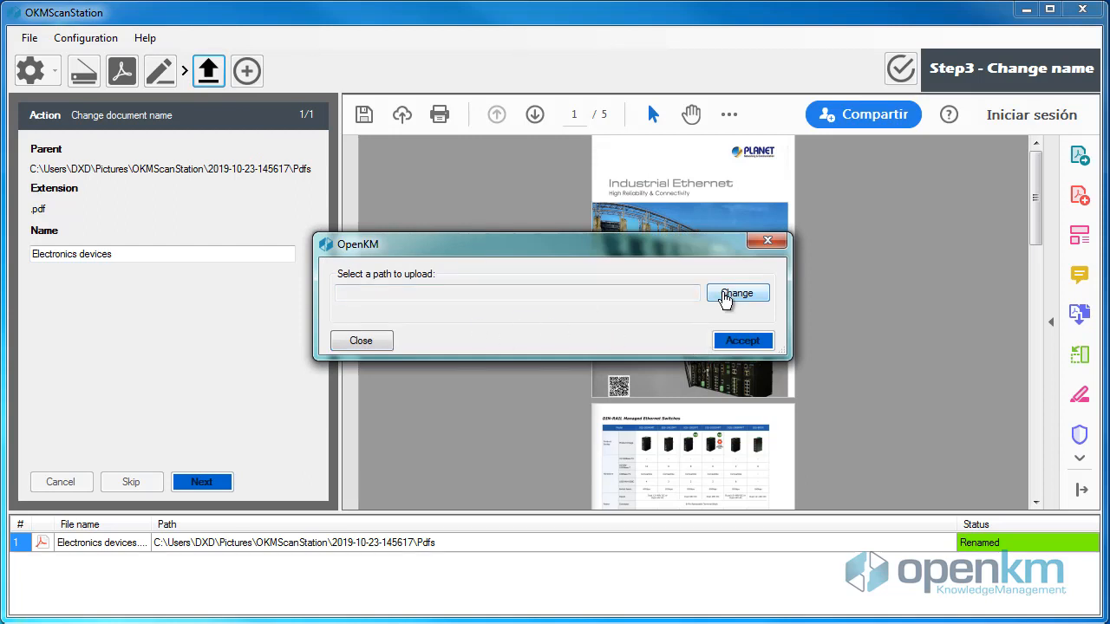
- Upload Electronics devices.pdf to the /okm:root/Brochures folder in OpenKM
left_click(737, 293)
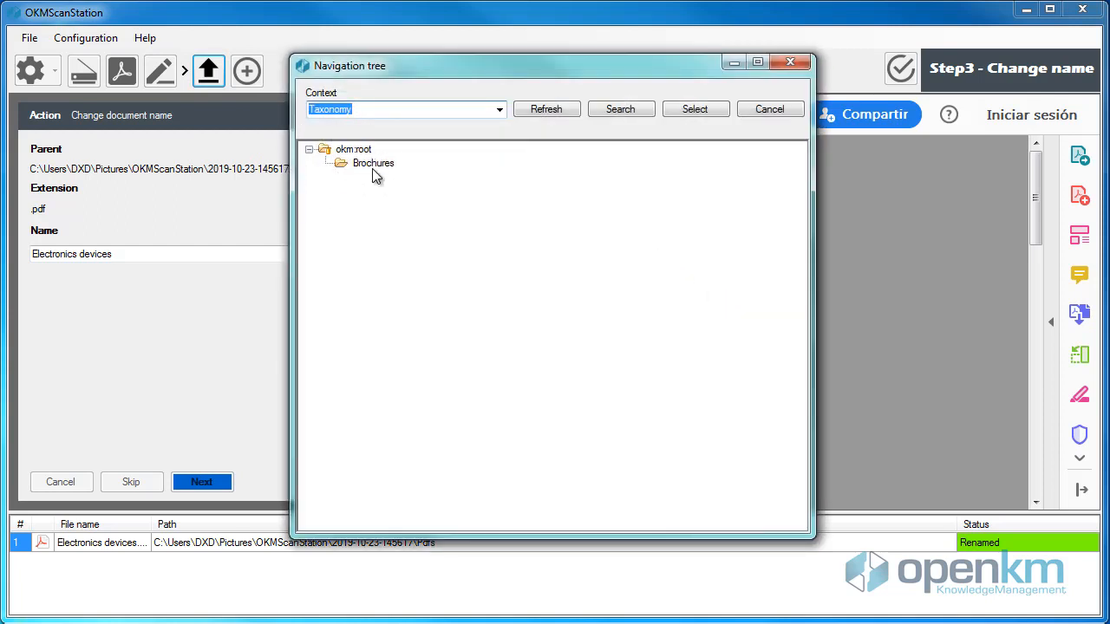
left_click(373, 163)
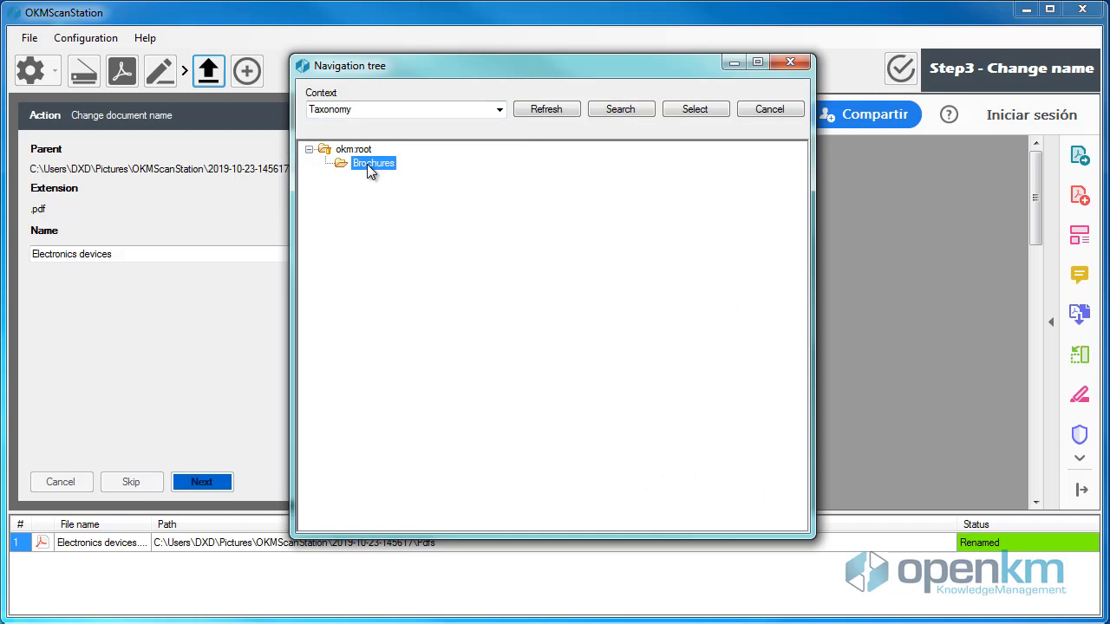
left_click(695, 108)
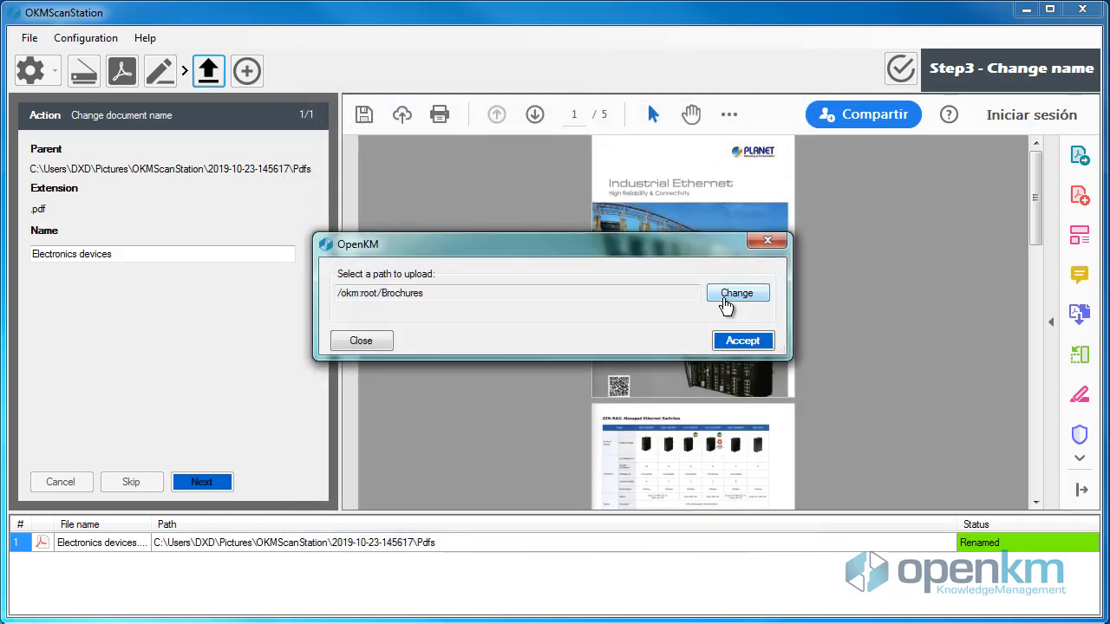
left_click(742, 340)
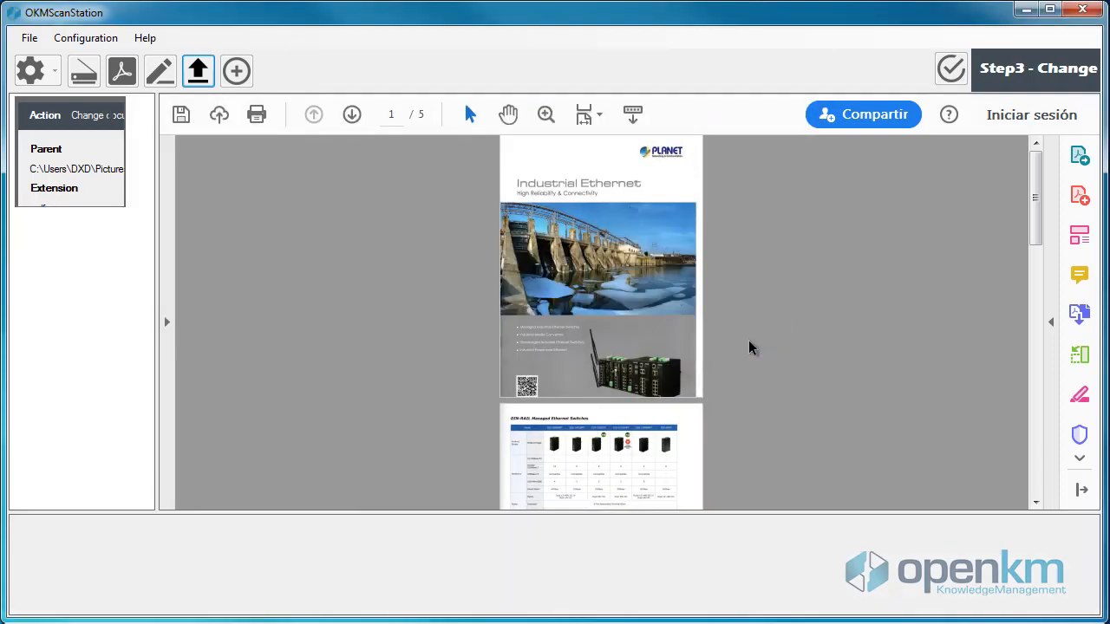
left_click(197, 71)
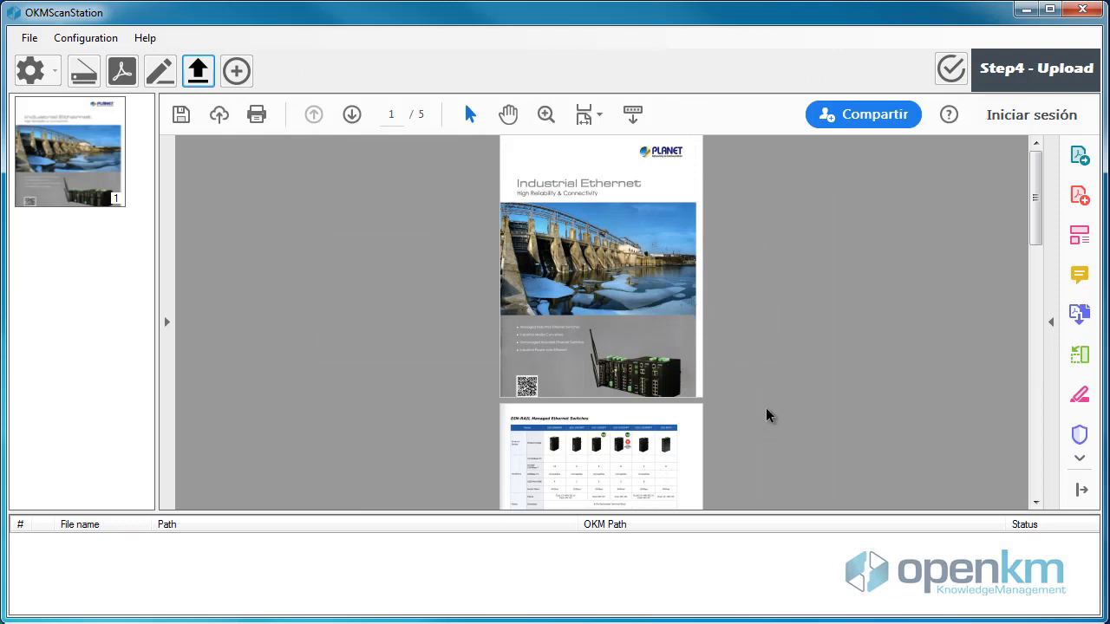
left_click(198, 71)
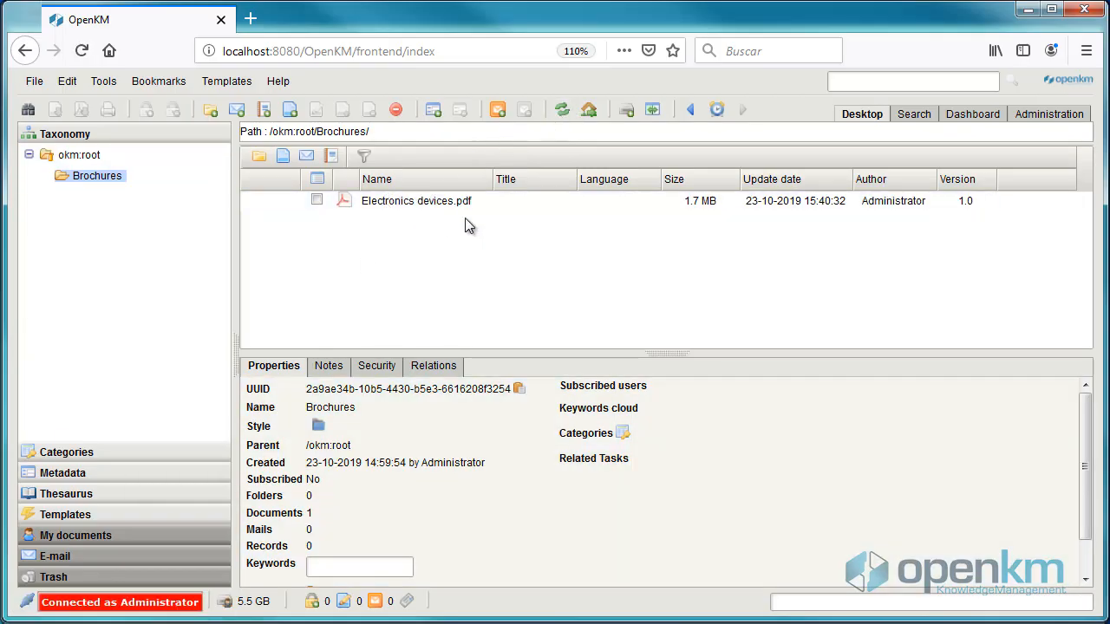
- Check Electronics devices.pdf in OpenKM's Brochures folder, then return to OKMScanStation
left_click(417, 200)
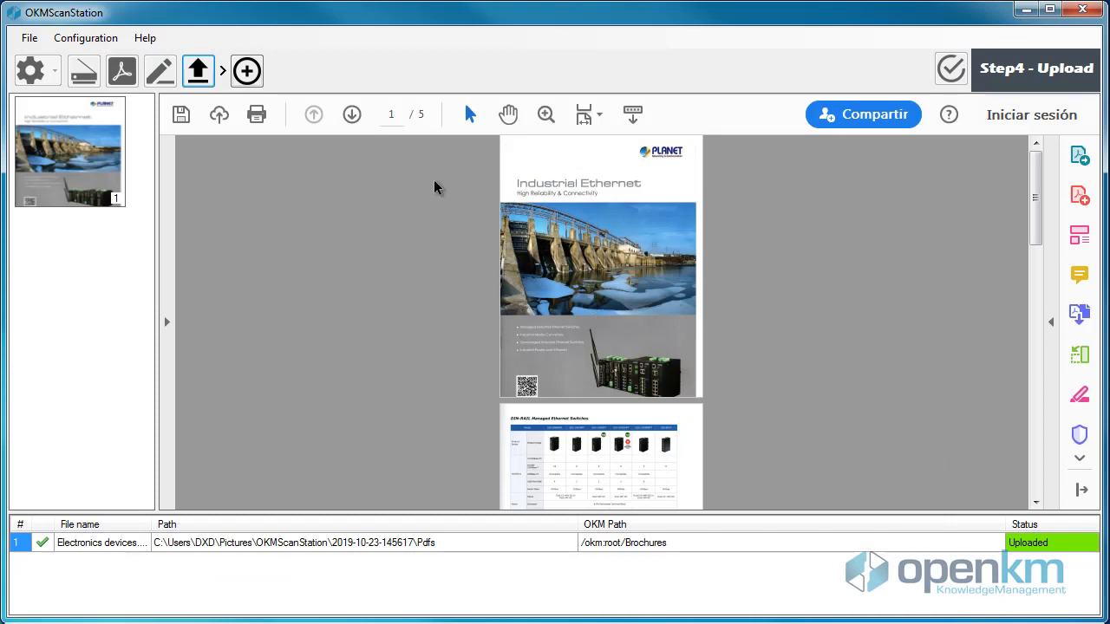
left_click(247, 71)
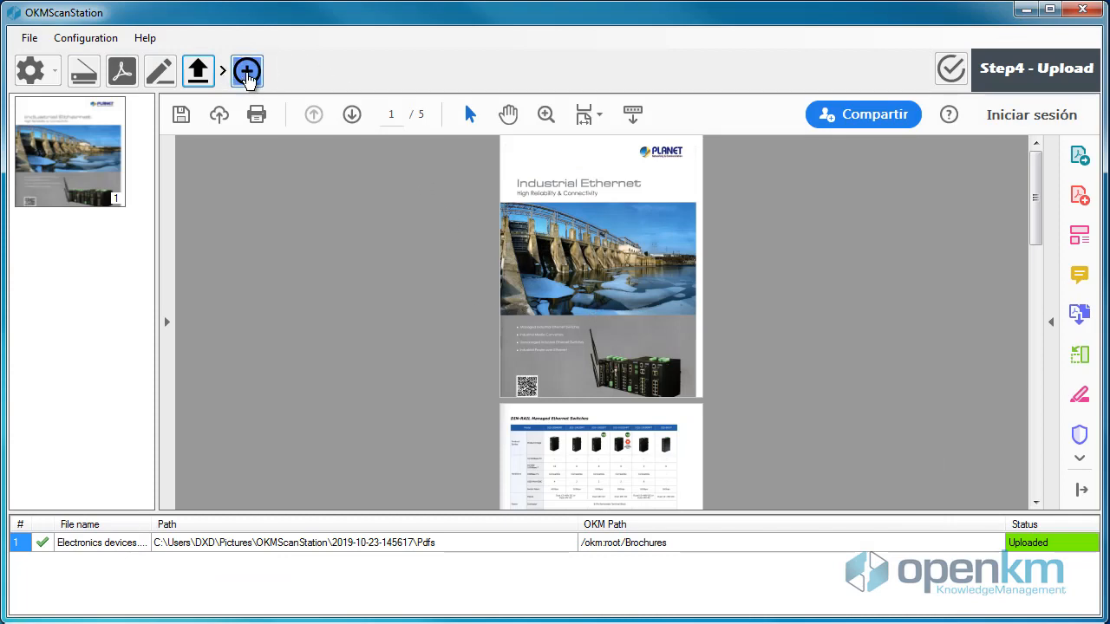
mouse_move(247, 72)
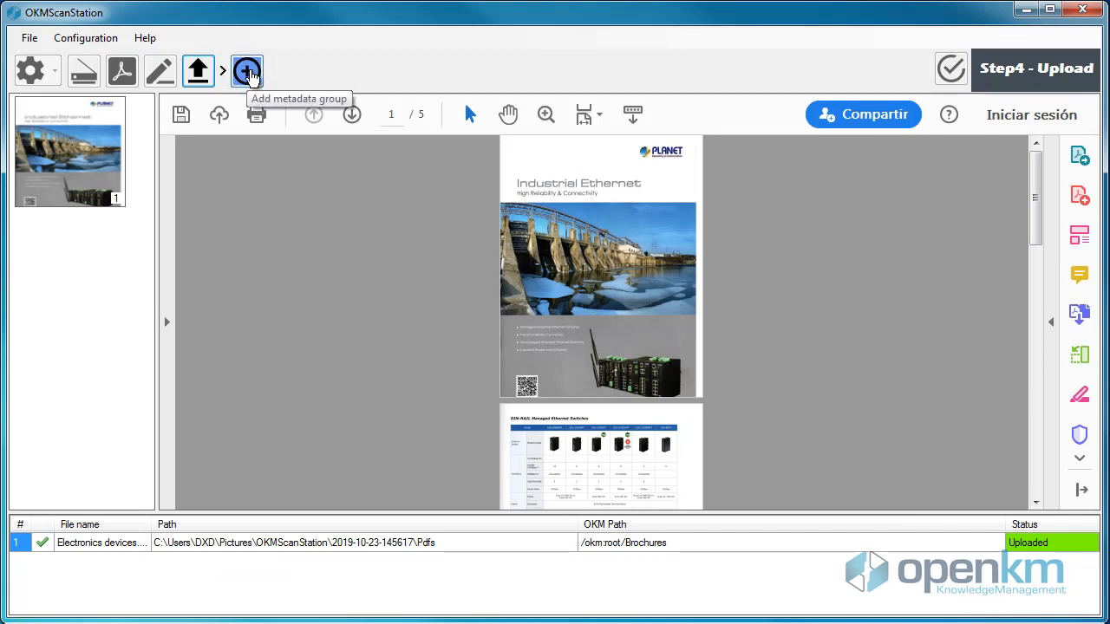
- Add Consulting metadata: name Test, date 23/10/2019, important, comment 'Electronics devices'
left_click(247, 71)
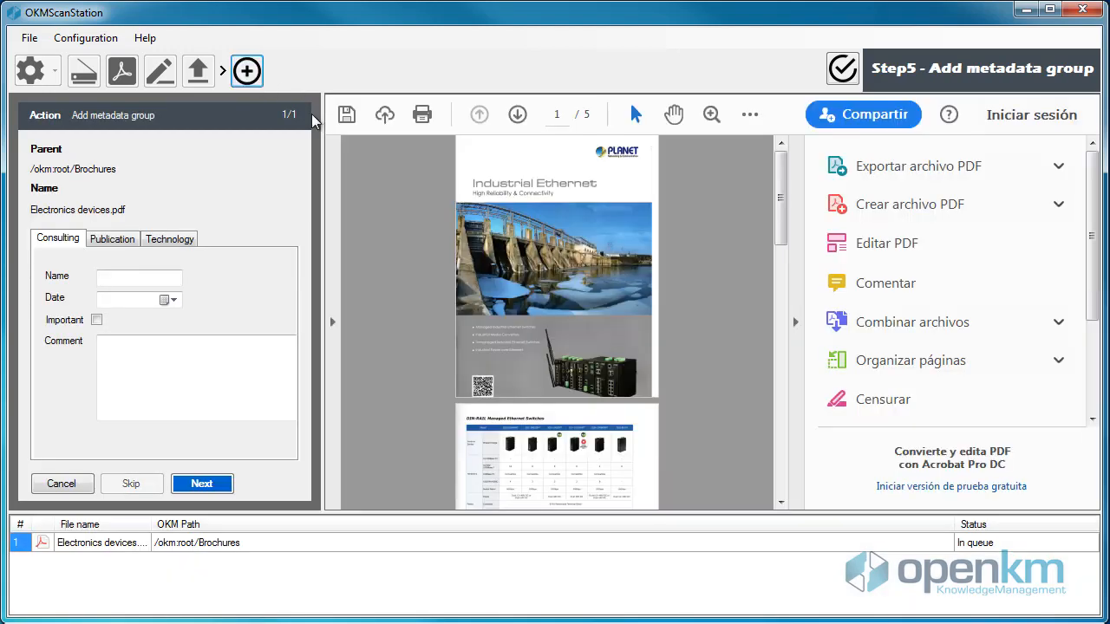
mouse_move(615, 294)
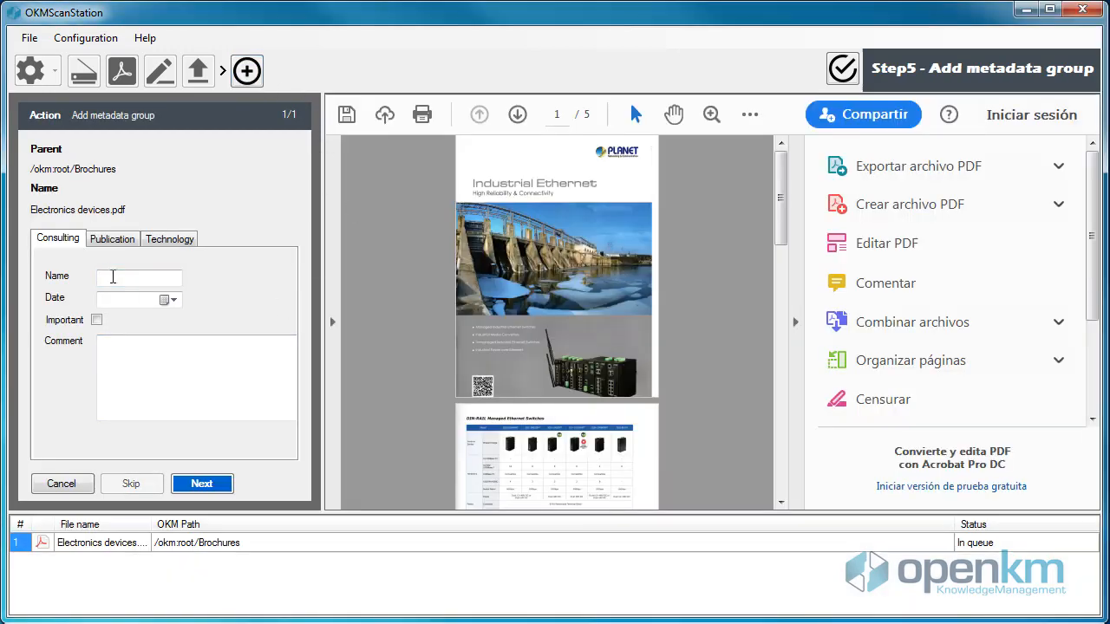
type("T")
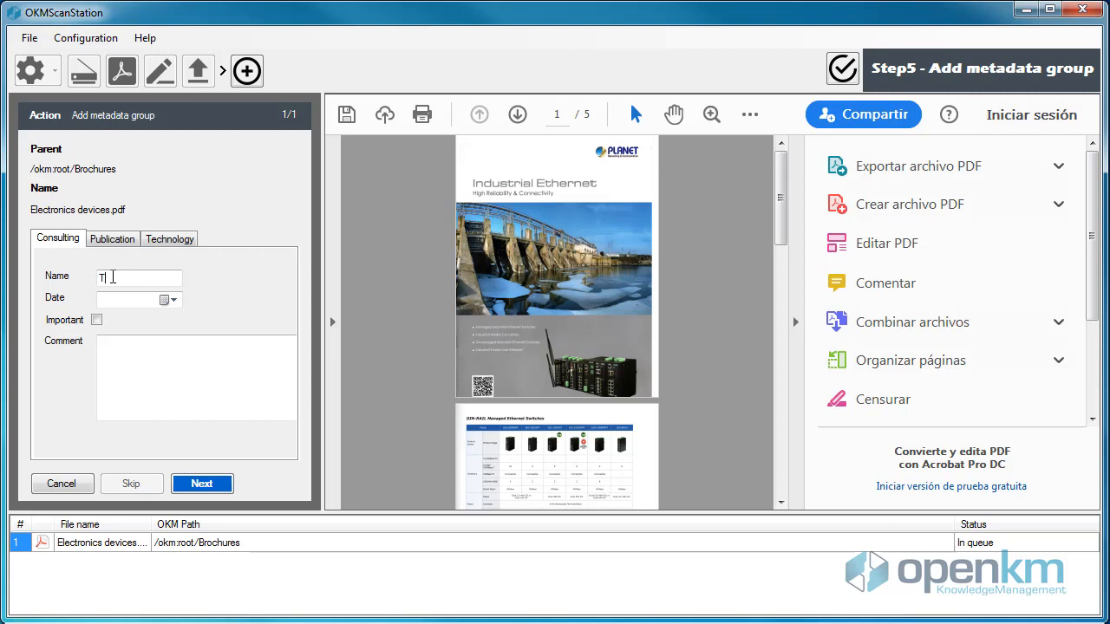
type("Test")
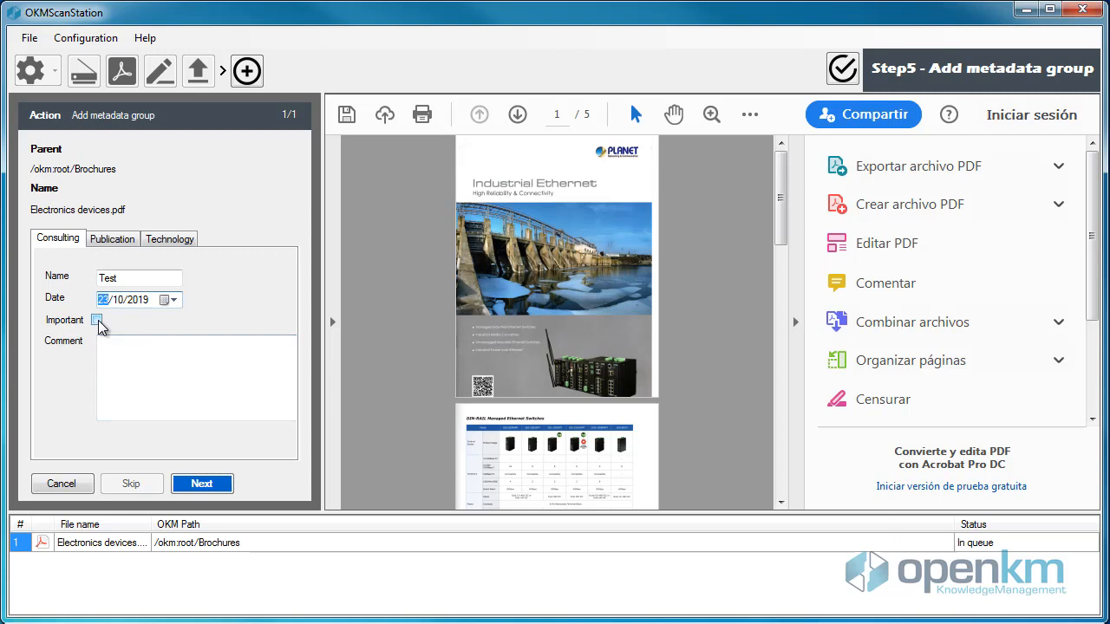
left_click(96, 320)
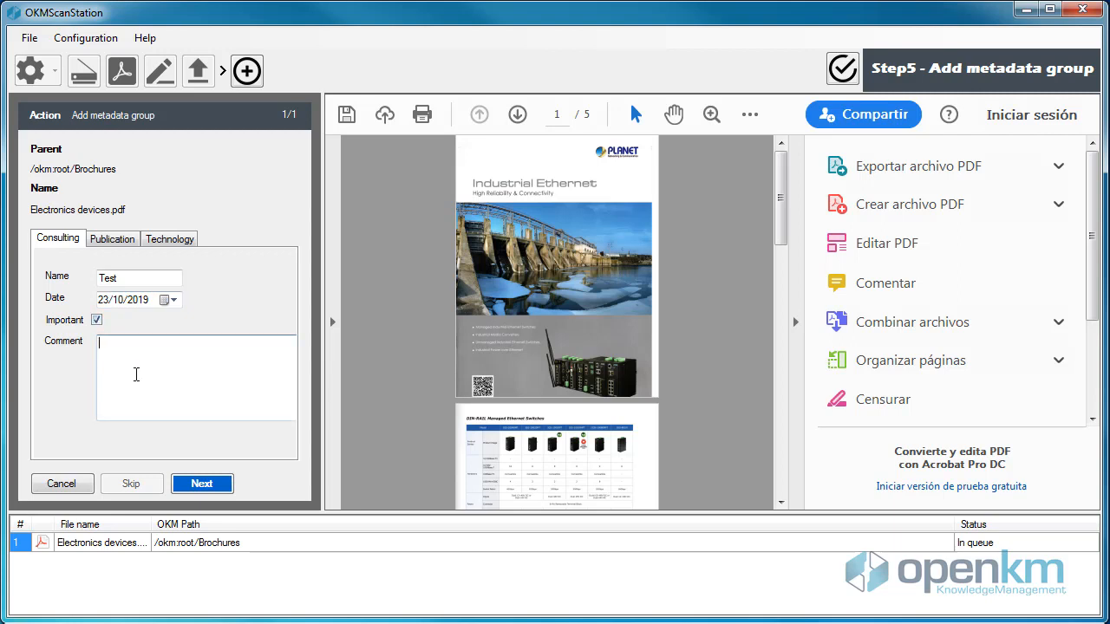
type("Electronics")
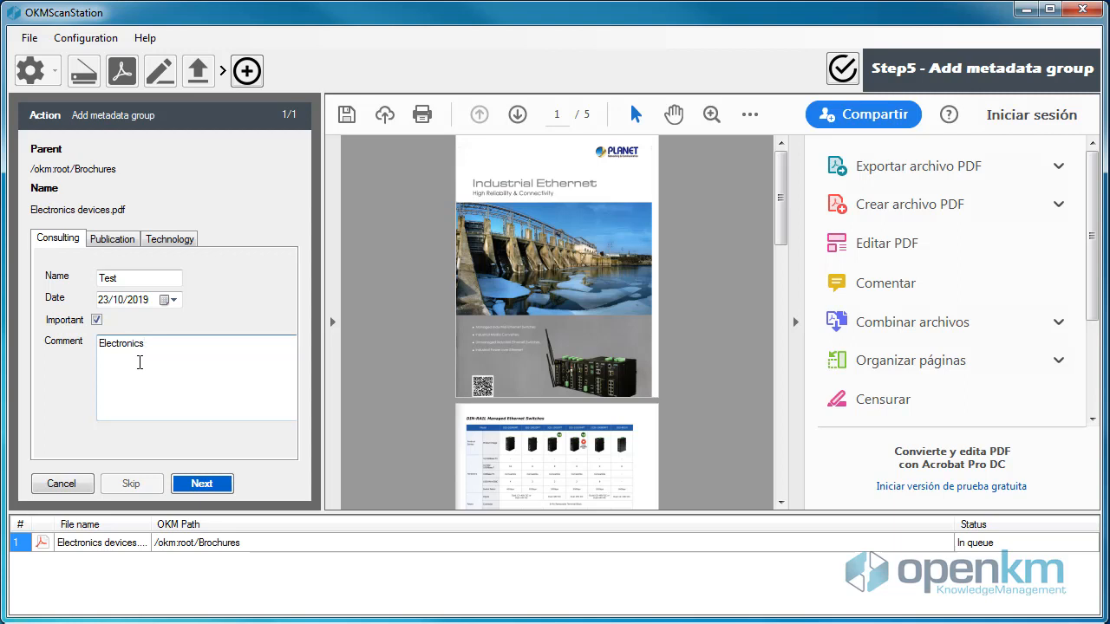
type("devices")
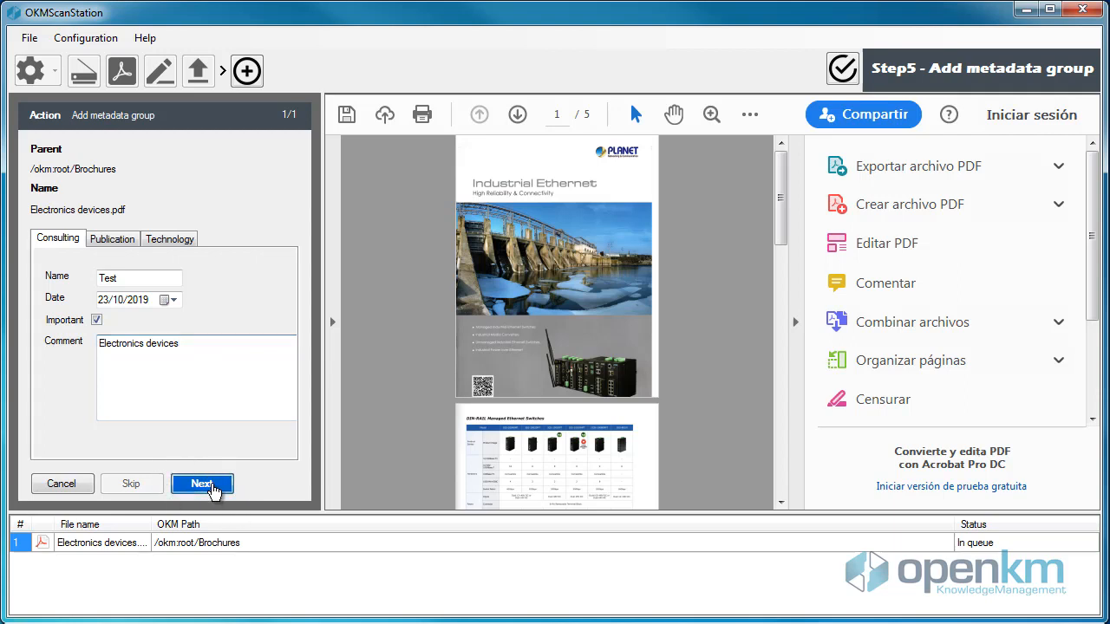
left_click(202, 484)
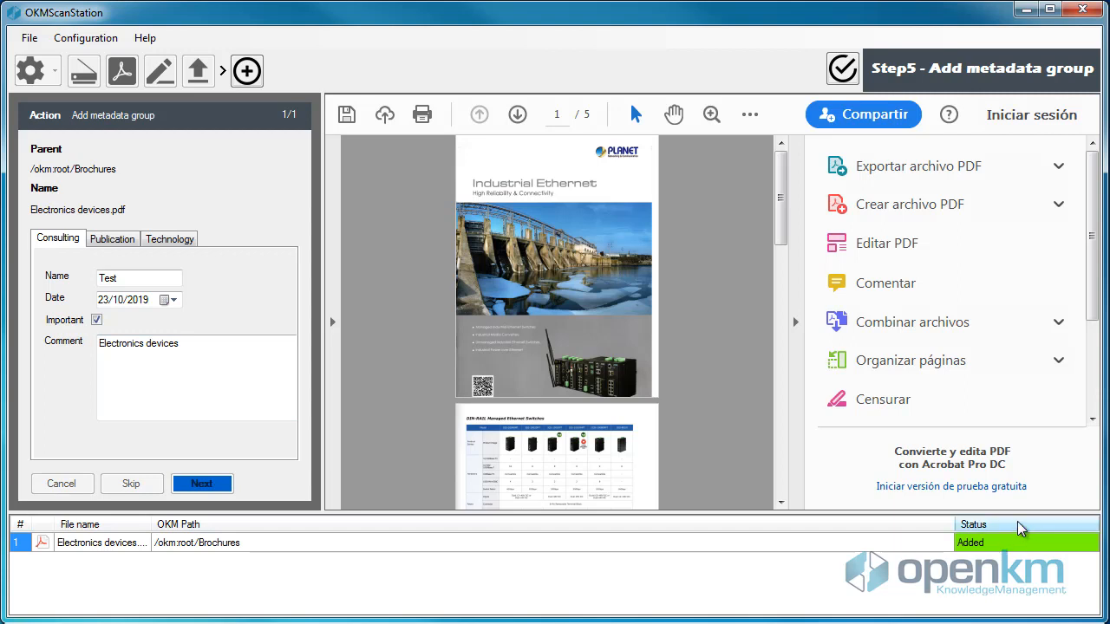